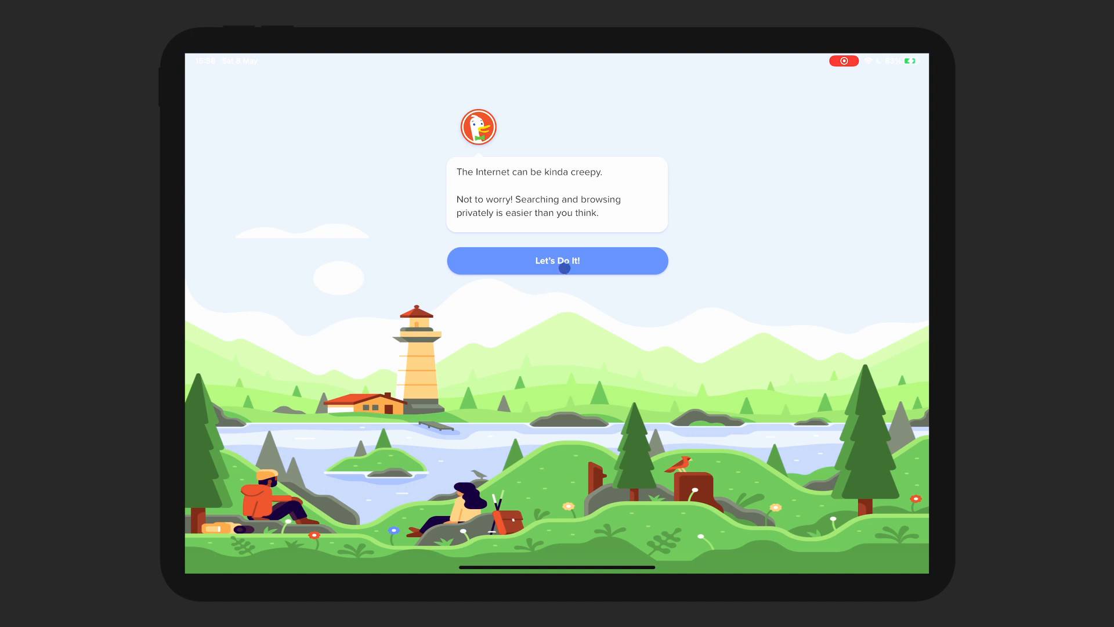
Step: Accept the welcome screen, confirm the bookmarks list is empty, and open a new tab
{"action": "left_click", "coordinate": [556, 260]}
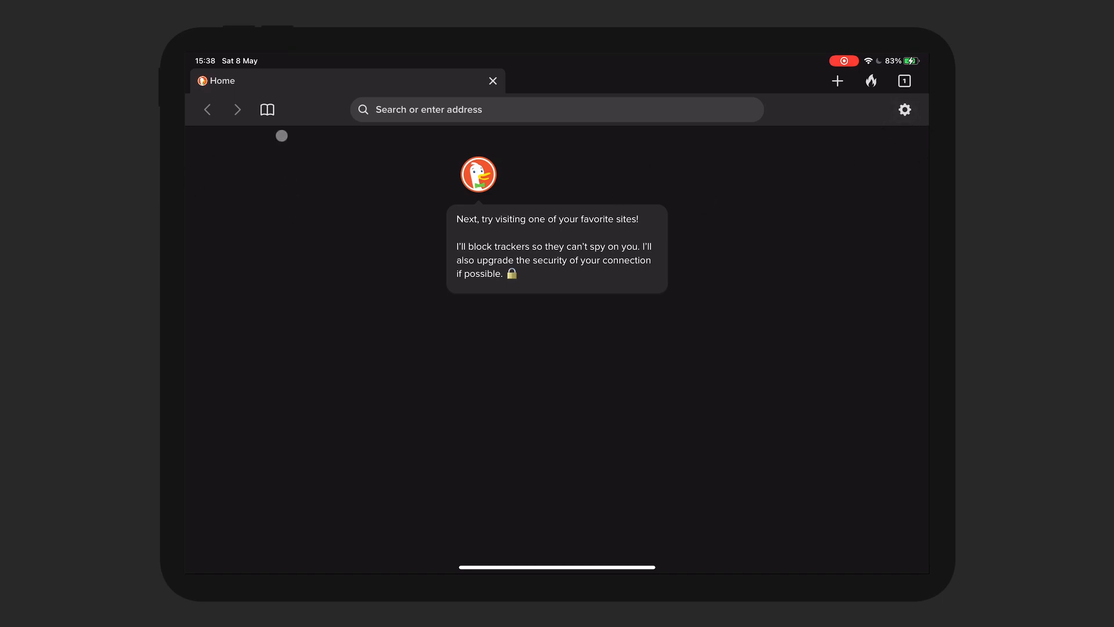
{"action": "left_click", "coordinate": [266, 109]}
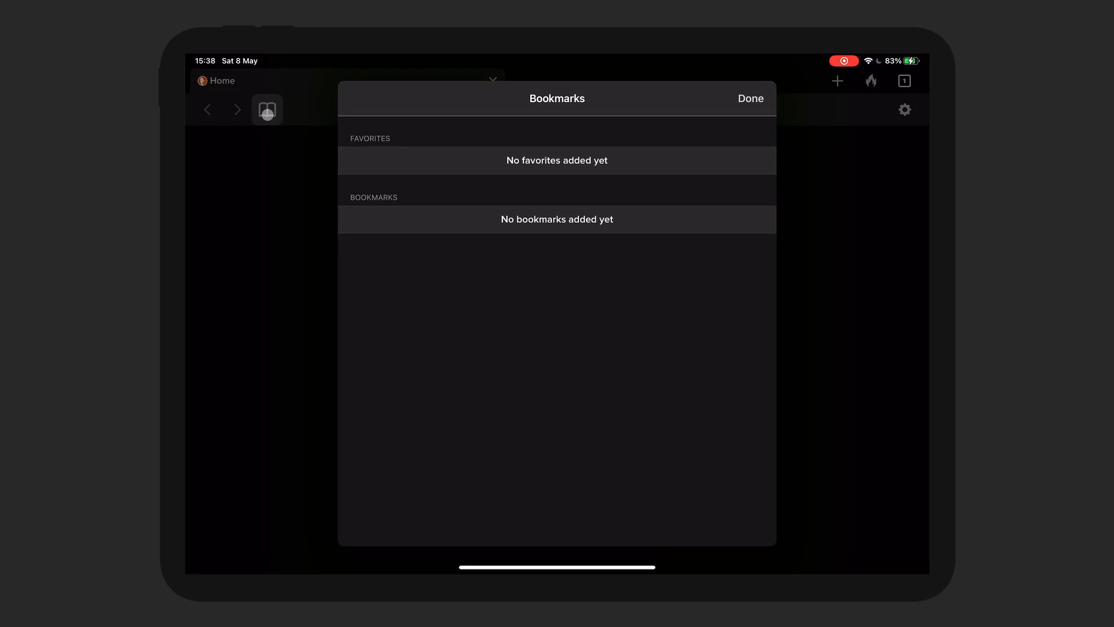
{"action": "left_click", "coordinate": [750, 98]}
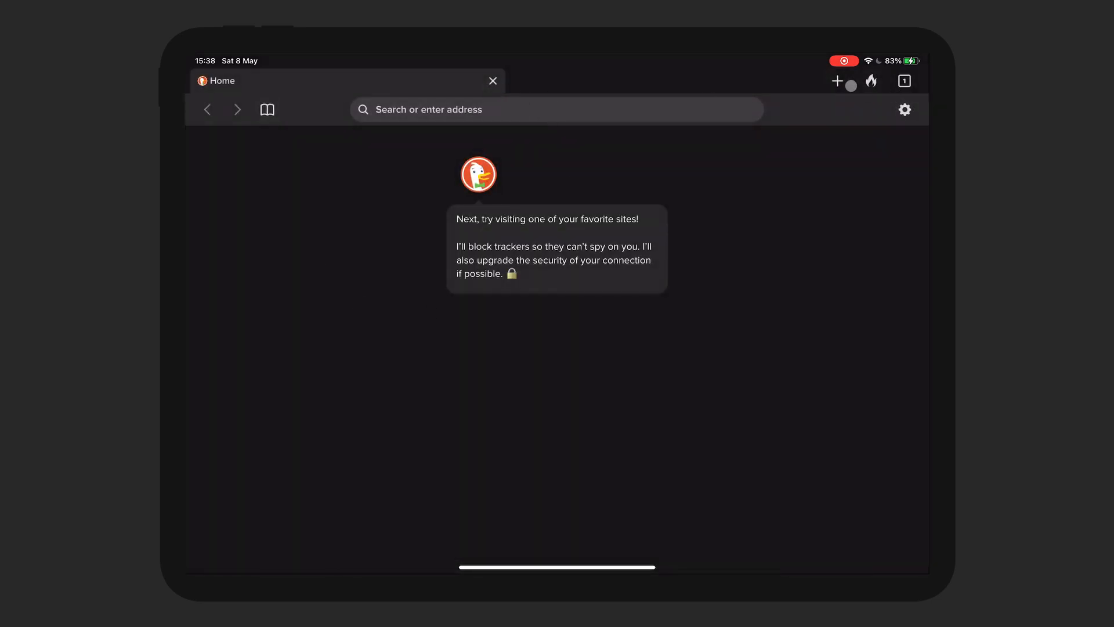
{"action": "left_click", "coordinate": [837, 80]}
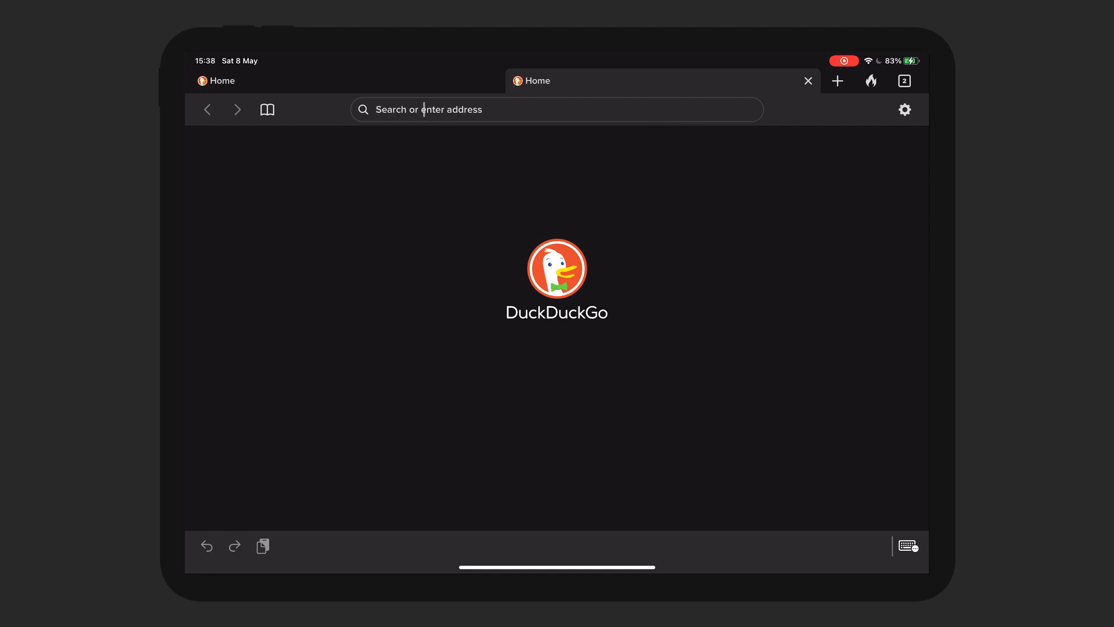
Step: Enter pitch.com in the address bar and load the Pitch homepage
{"action": "type", "text": "p"}
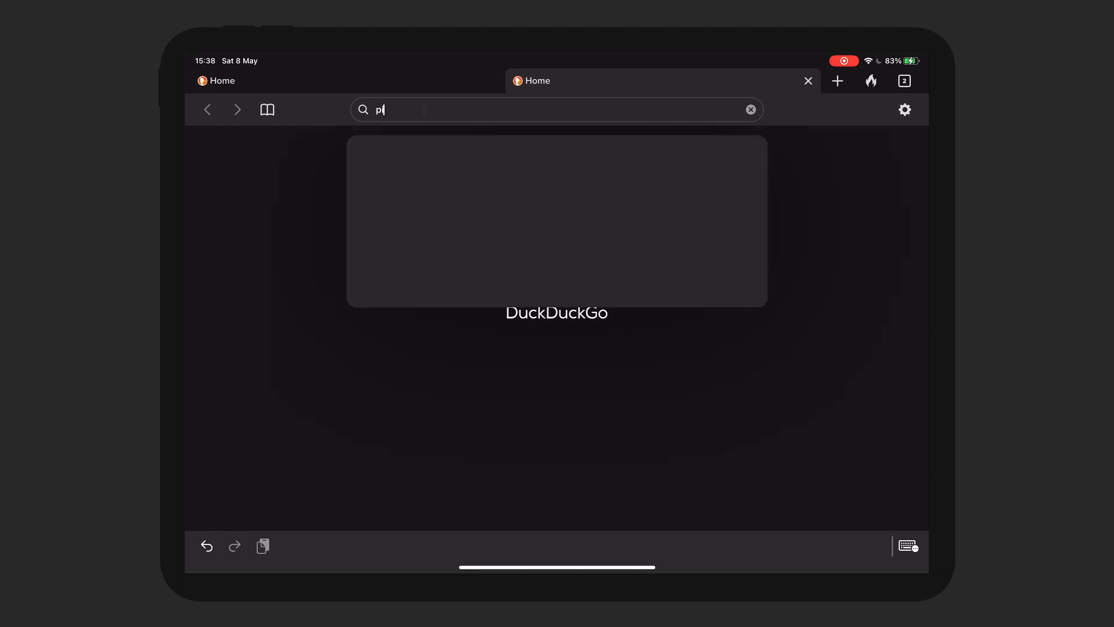
{"action": "type", "text": "itch.com"}
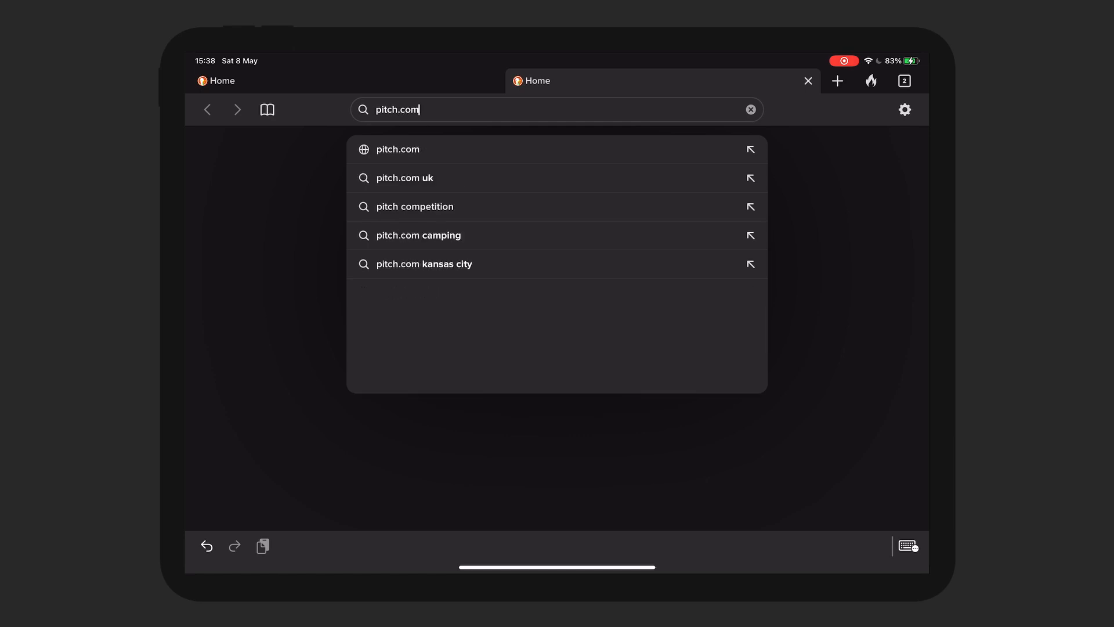
{"action": "left_click", "coordinate": [398, 149]}
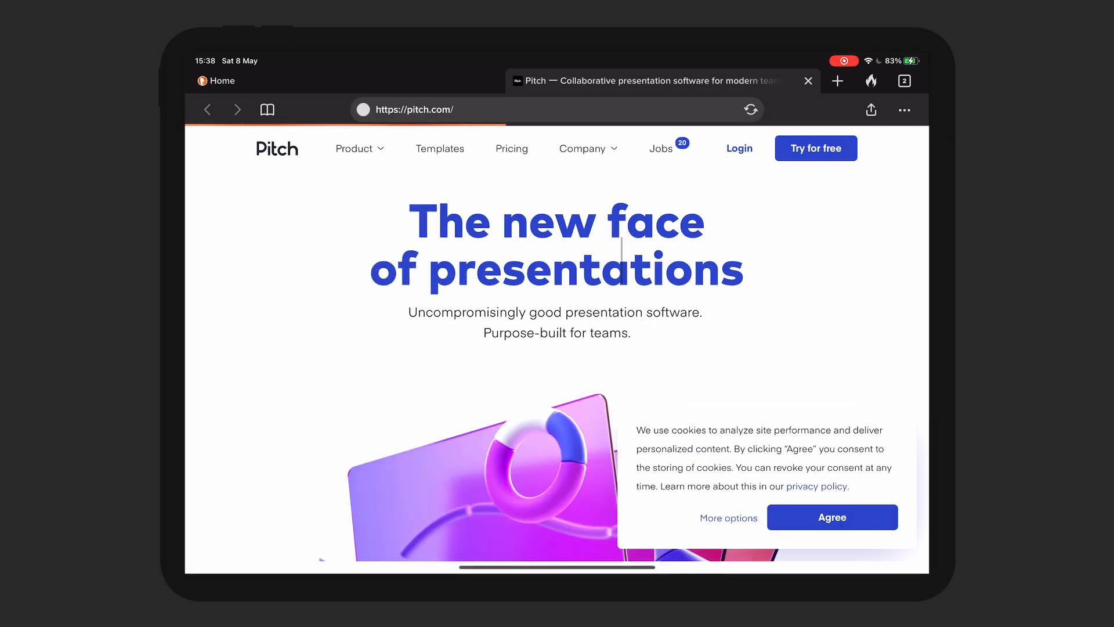
{"action": "left_click", "coordinate": [362, 109]}
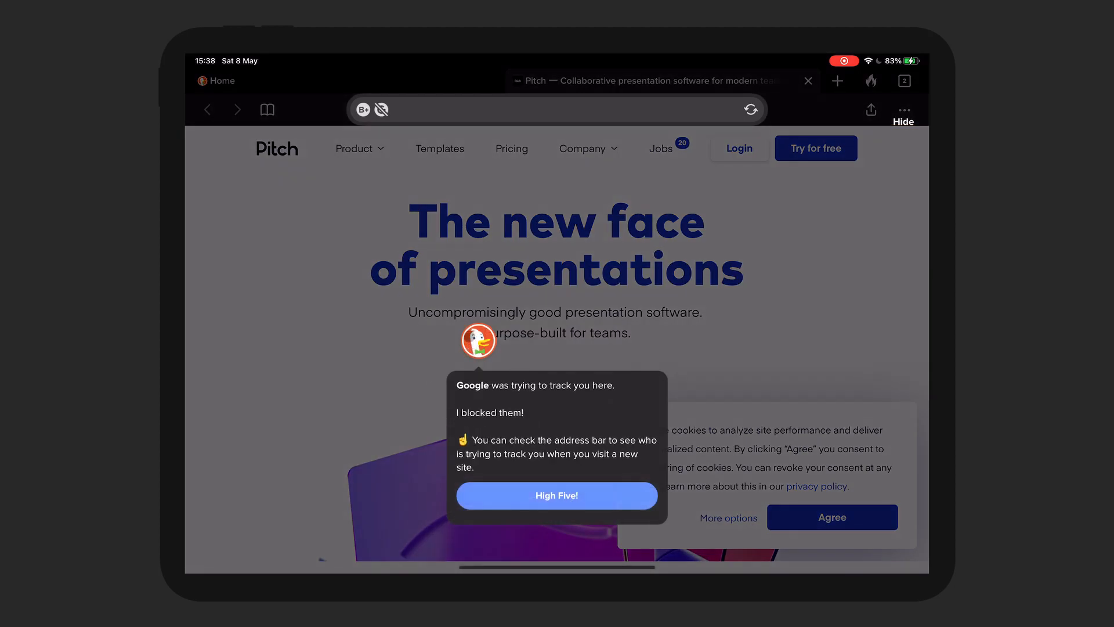
Step: Dismiss the blocked-tracker notice, accept Pitch's cookies, and scroll through the page
{"action": "left_click", "coordinate": [557, 495]}
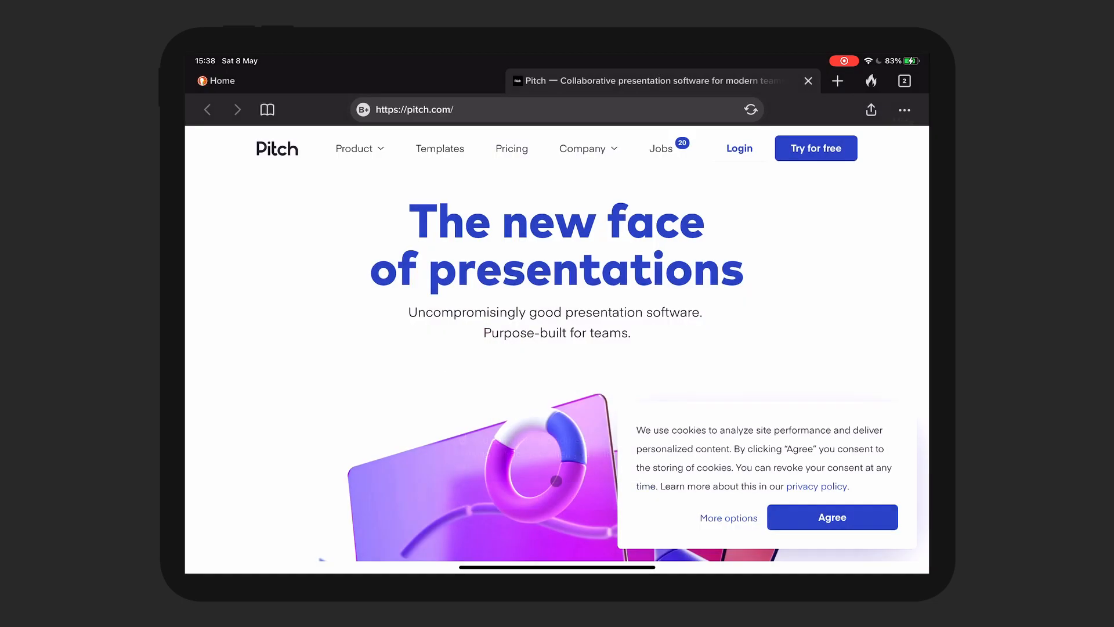
{"action": "left_click", "coordinate": [831, 516]}
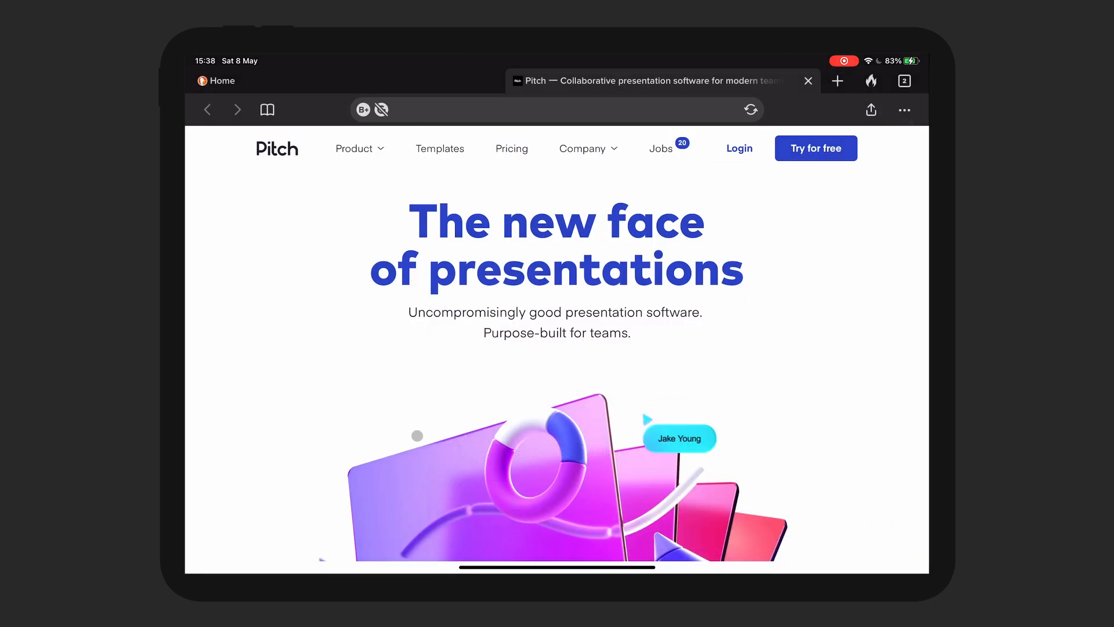
{"action": "left_click", "coordinate": [554, 110]}
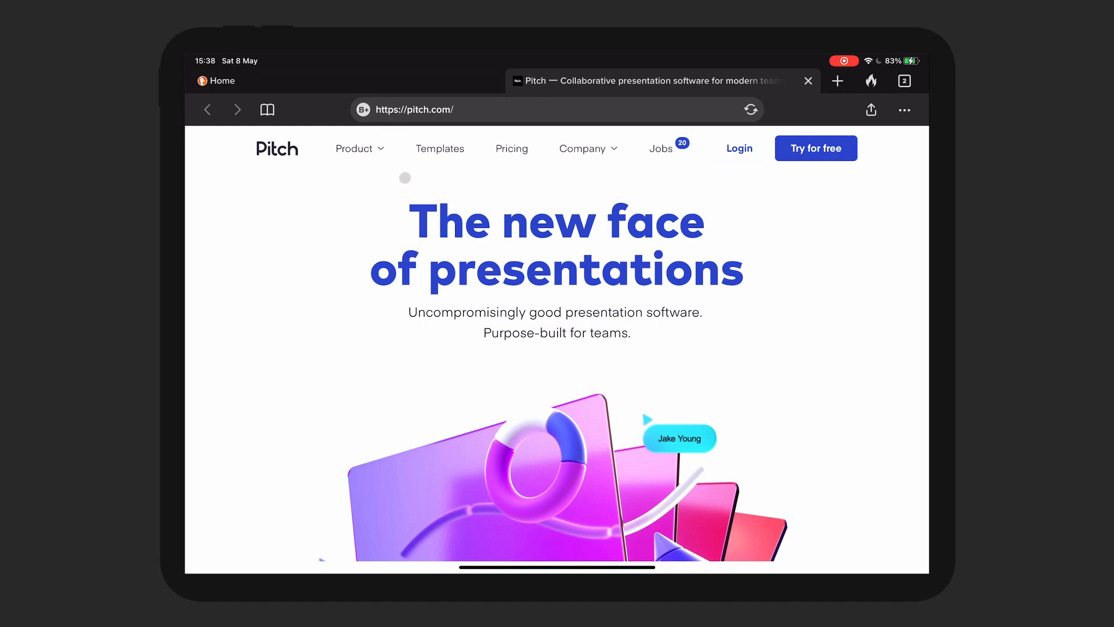
{"action": "scroll", "scroll_direction": "down", "scroll_amount": 3}
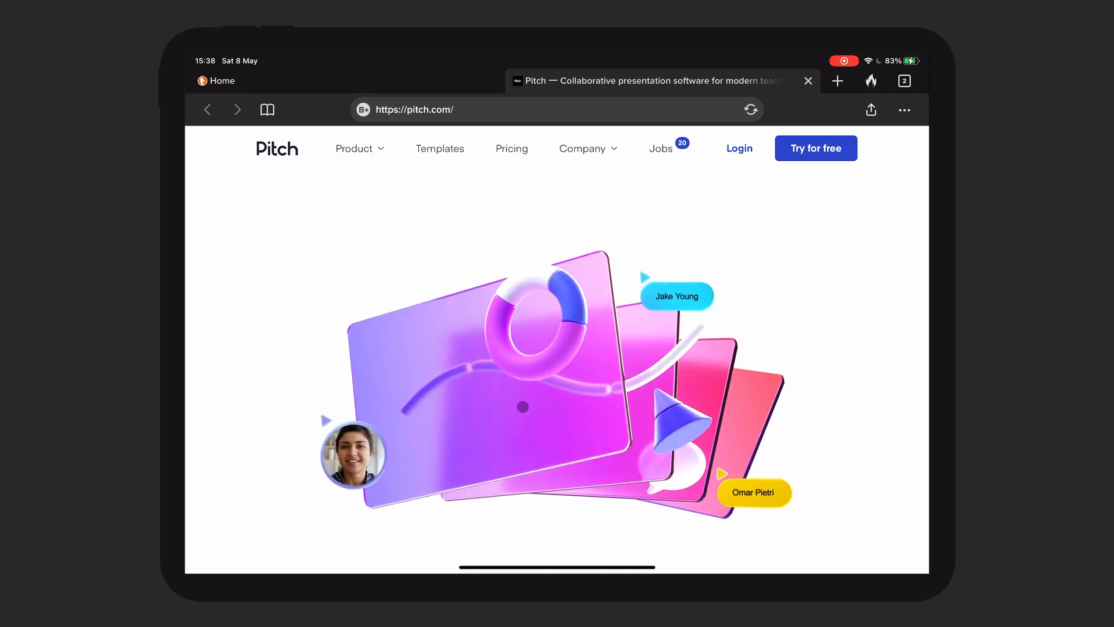
{"action": "scroll", "scroll_direction": "down", "scroll_amount": 3}
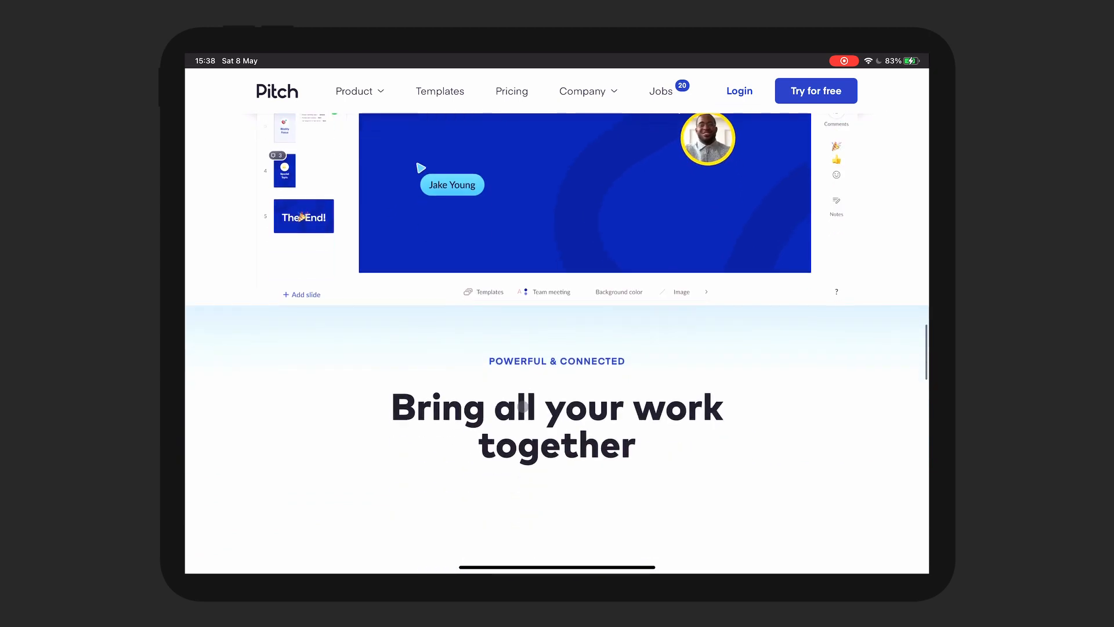
{"action": "scroll", "scroll_direction": "down", "scroll_amount": 3}
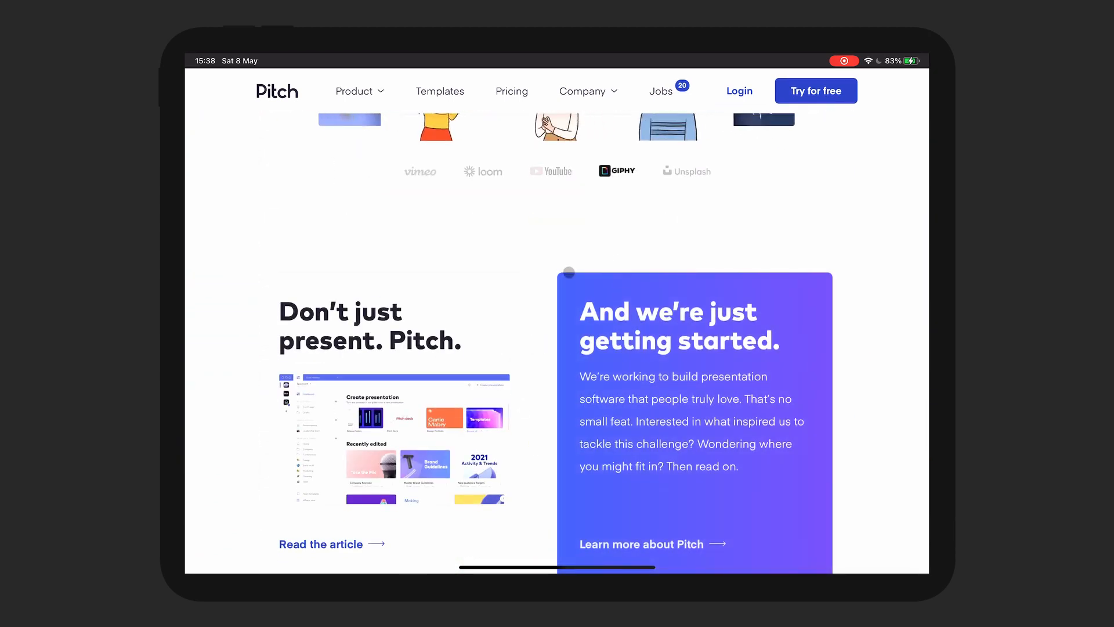
{"action": "scroll", "scroll_direction": "down", "scroll_amount": 3}
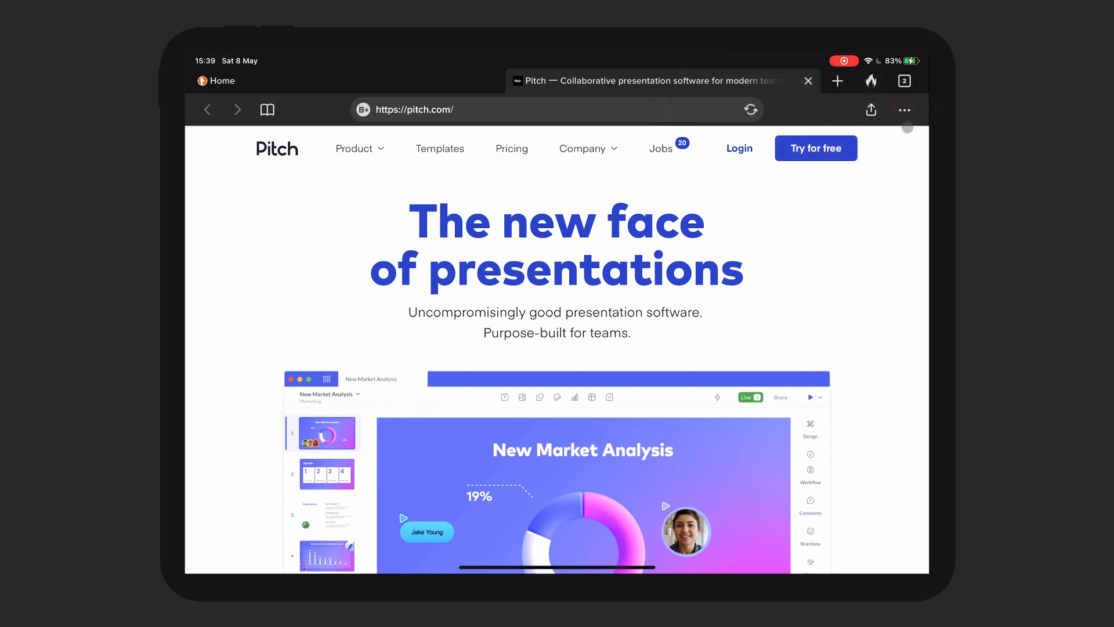
Step: In a new tab, change the Settings theme from System to Light, then close Settings
{"action": "left_click", "coordinate": [837, 80]}
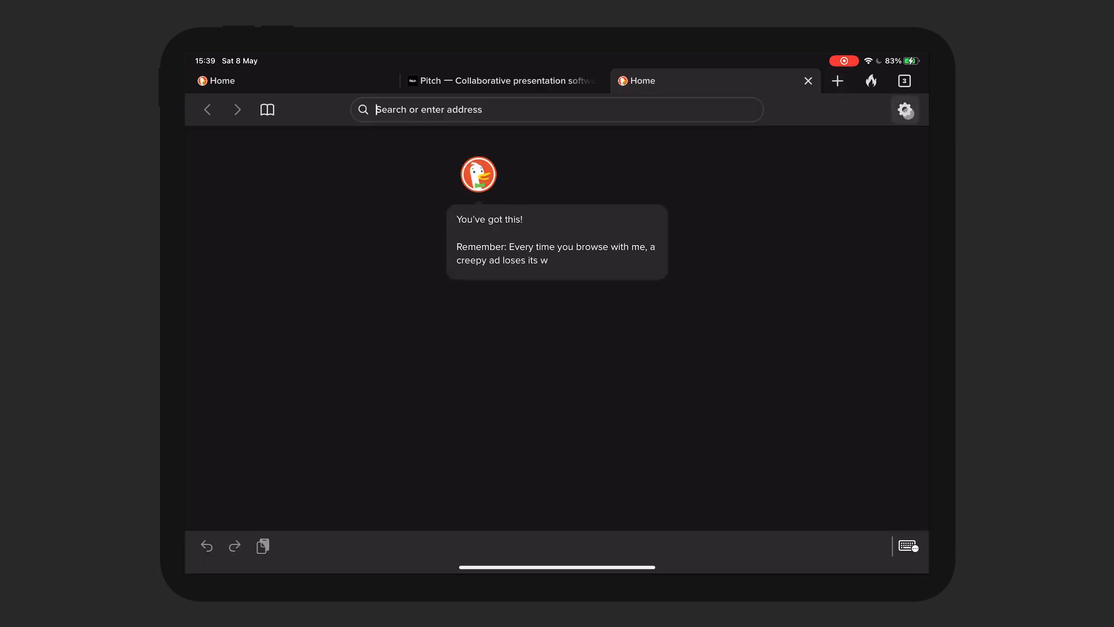
{"action": "left_click", "coordinate": [905, 109]}
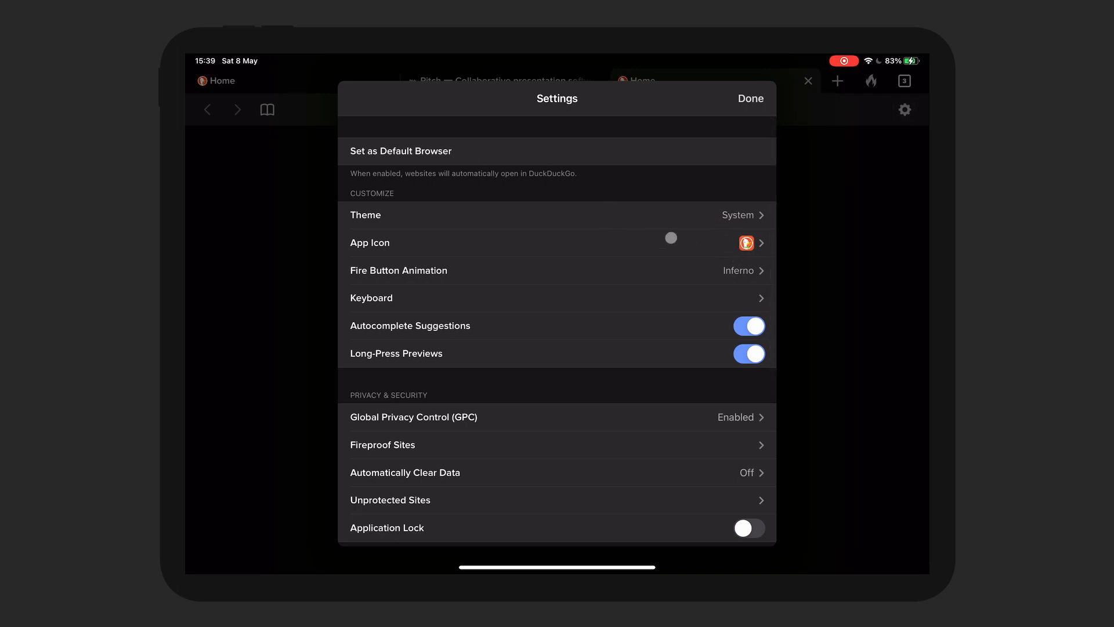
{"action": "left_click", "coordinate": [558, 215]}
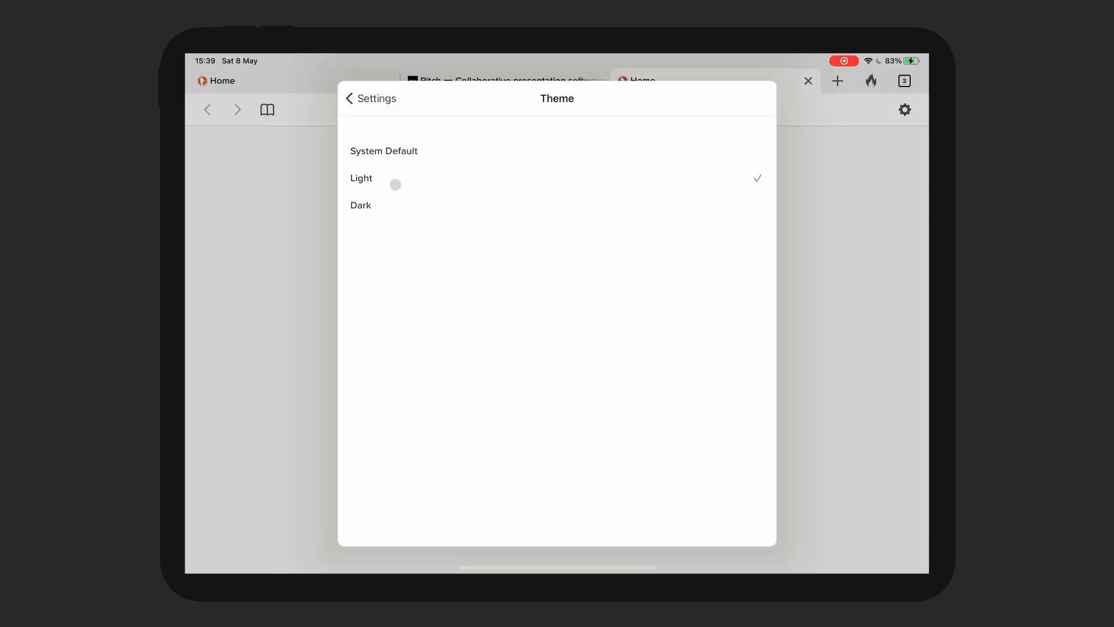
{"action": "left_click", "coordinate": [369, 98]}
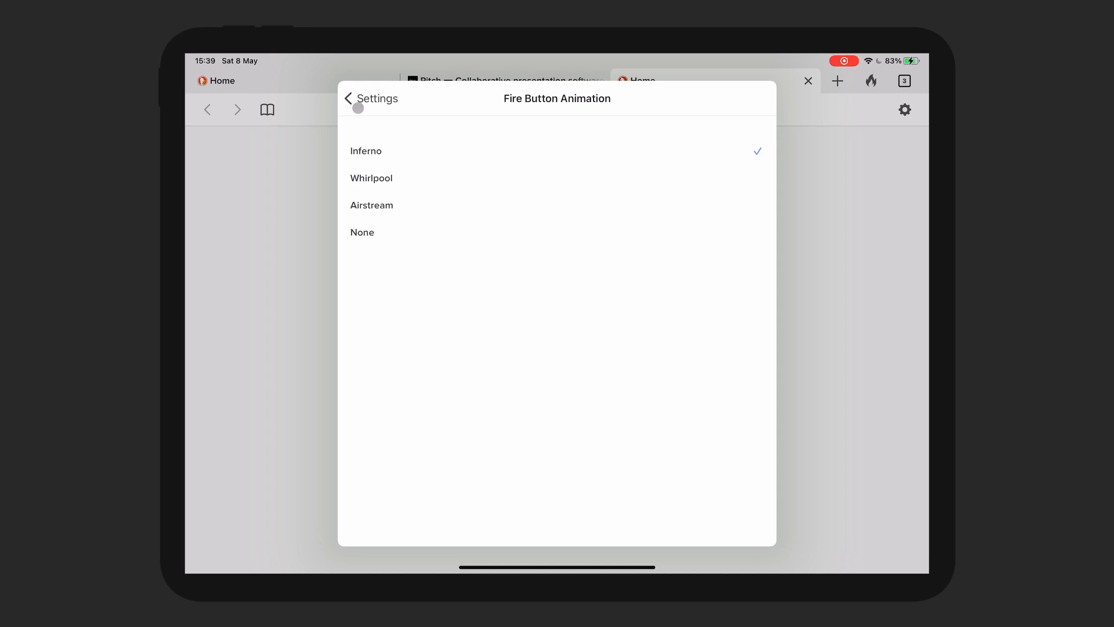
{"action": "left_click", "coordinate": [347, 98]}
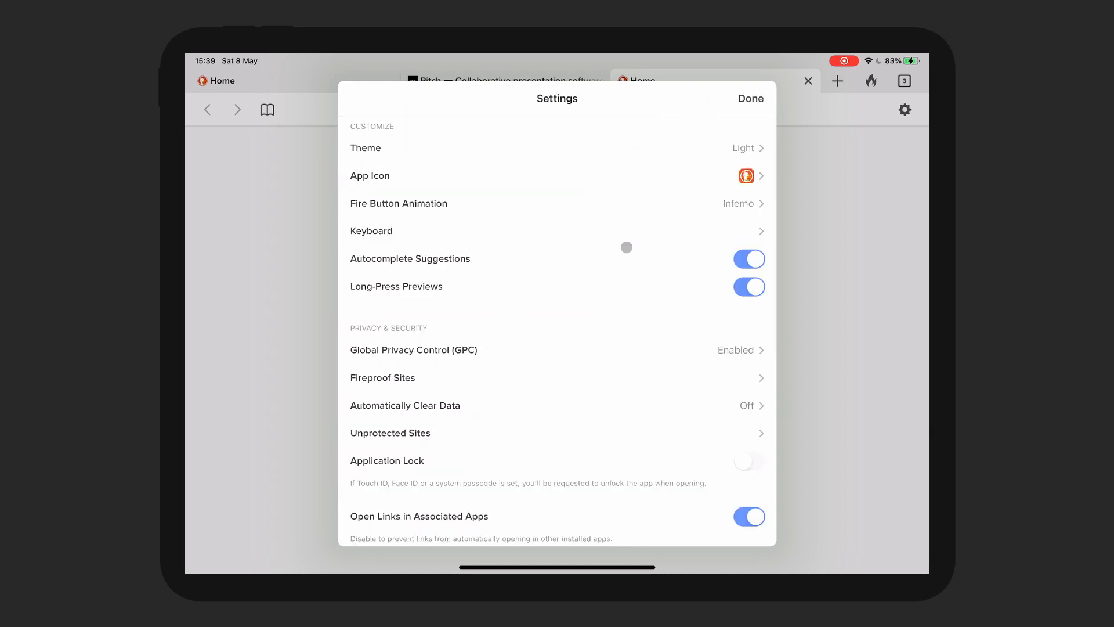
{"action": "left_click", "coordinate": [750, 98]}
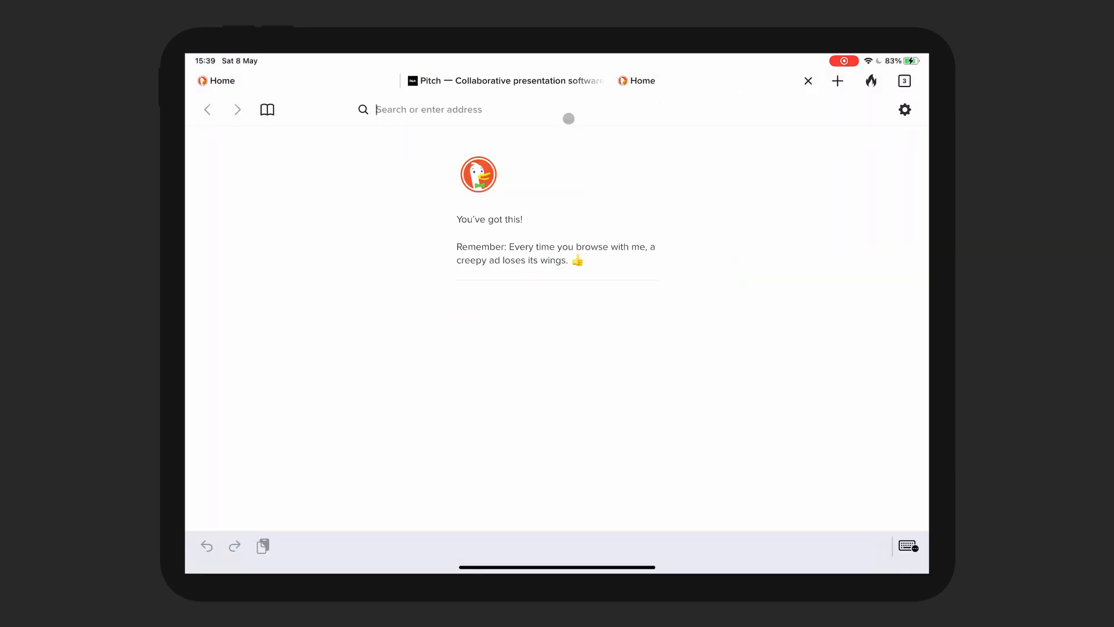
Step: Load YouTube, dismiss the Google tracker notice, accept its cookies, and go home
{"action": "type", "text": "yout"}
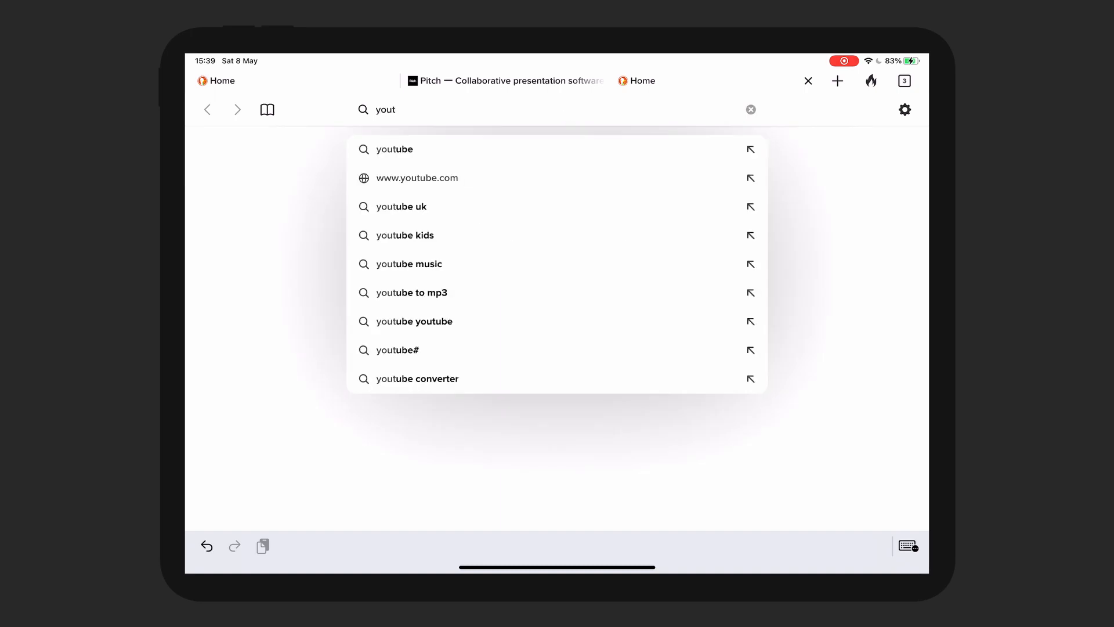
{"action": "left_click", "coordinate": [417, 177]}
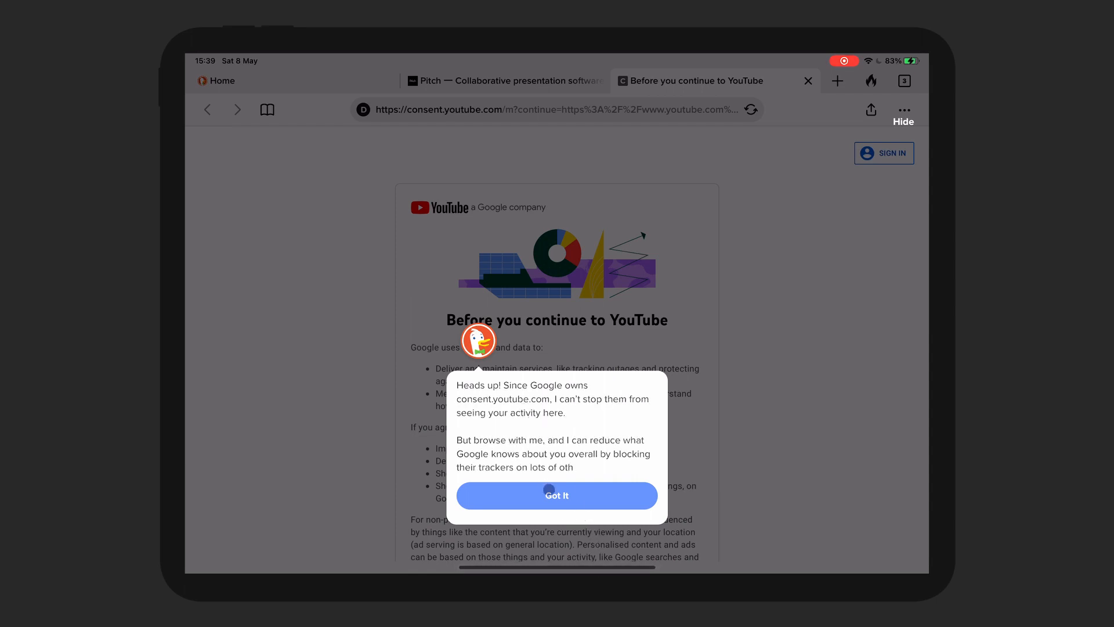
{"action": "left_click", "coordinate": [556, 495]}
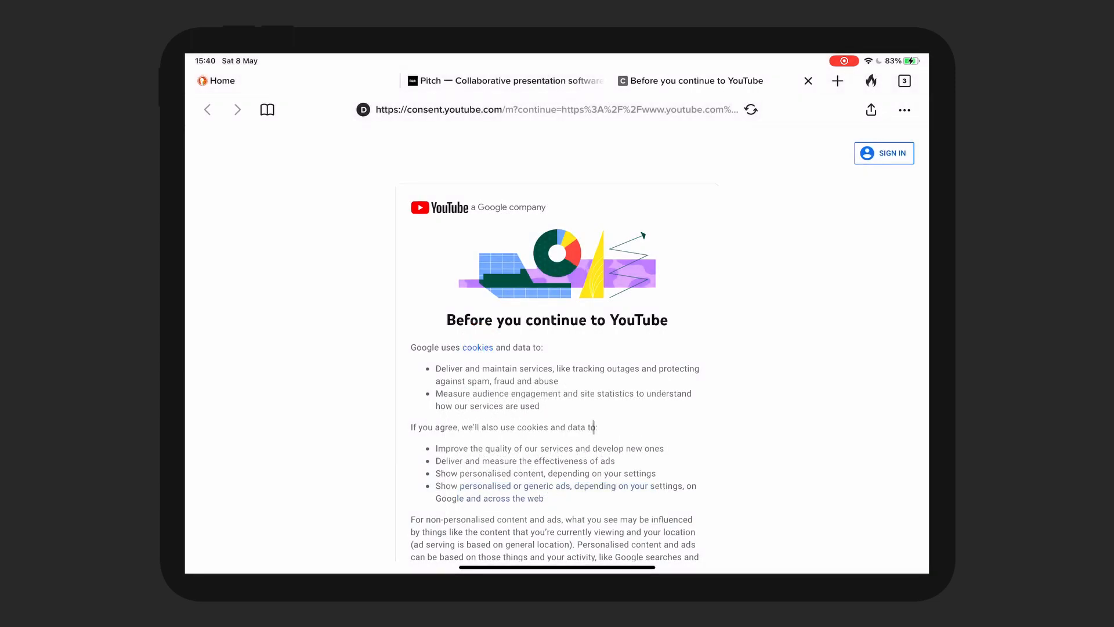
{"action": "scroll", "scroll_direction": "down", "scroll_amount": 3}
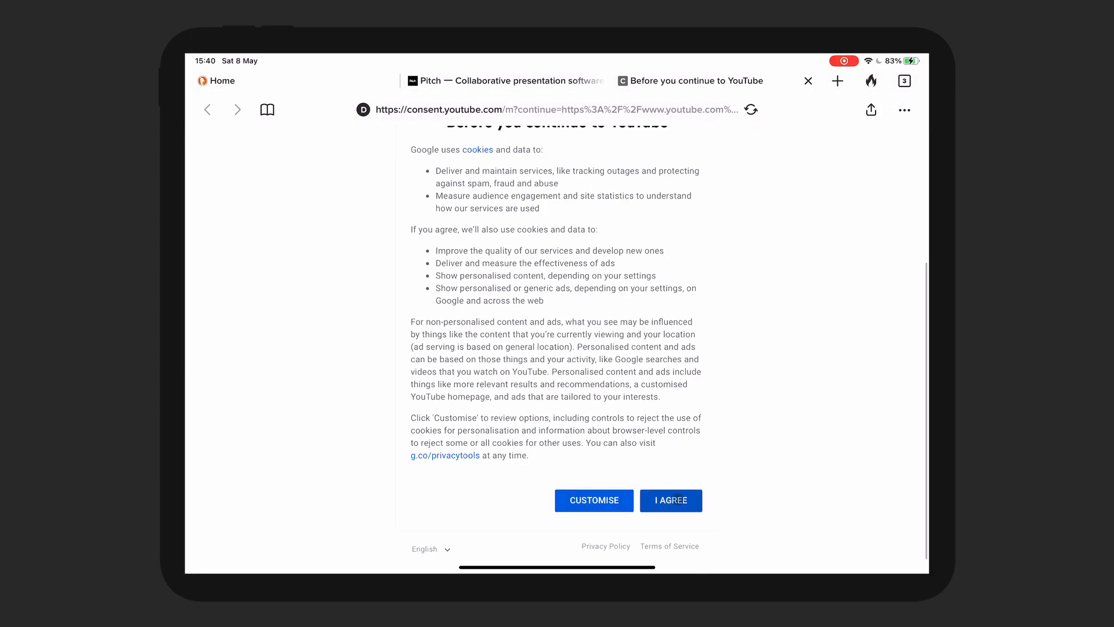
{"action": "left_click", "coordinate": [670, 500]}
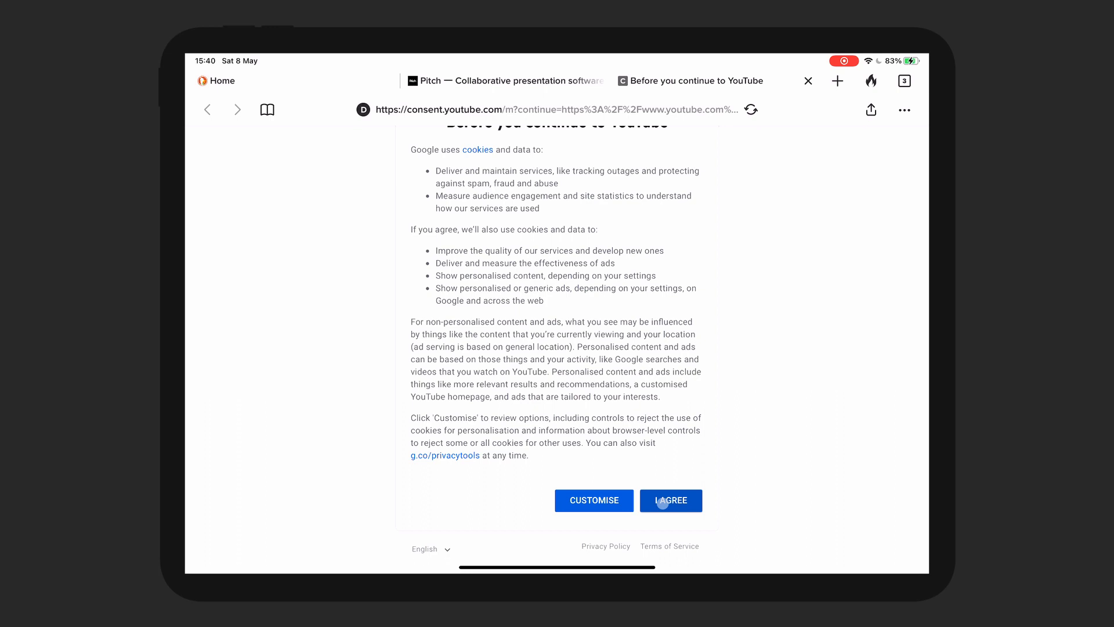
{"action": "left_click", "coordinate": [669, 500]}
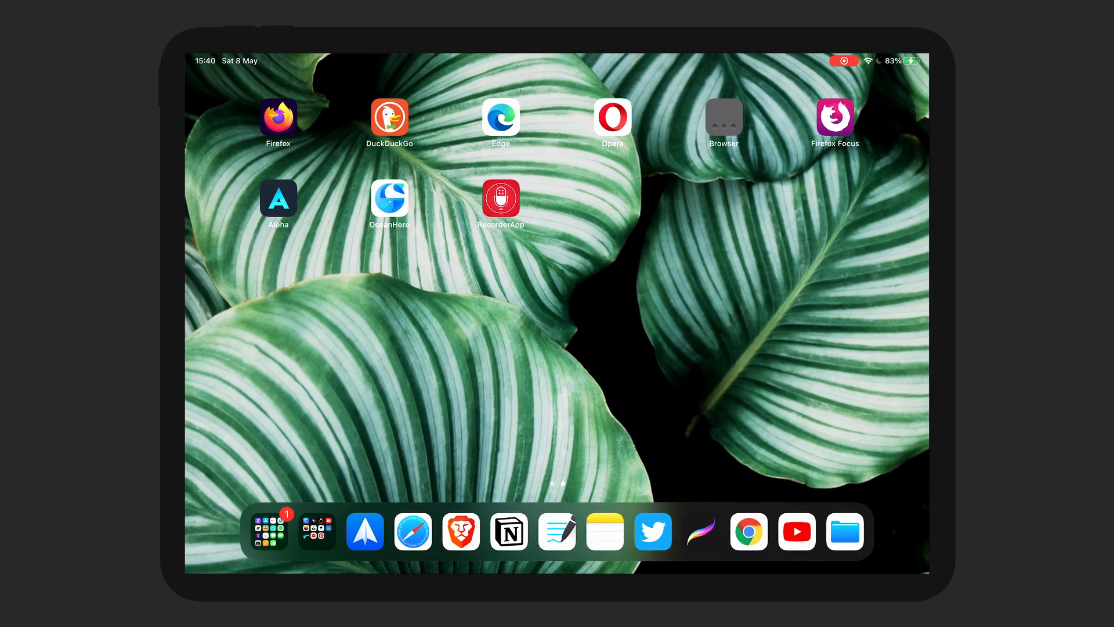
{"action": "left_click", "coordinate": [390, 118]}
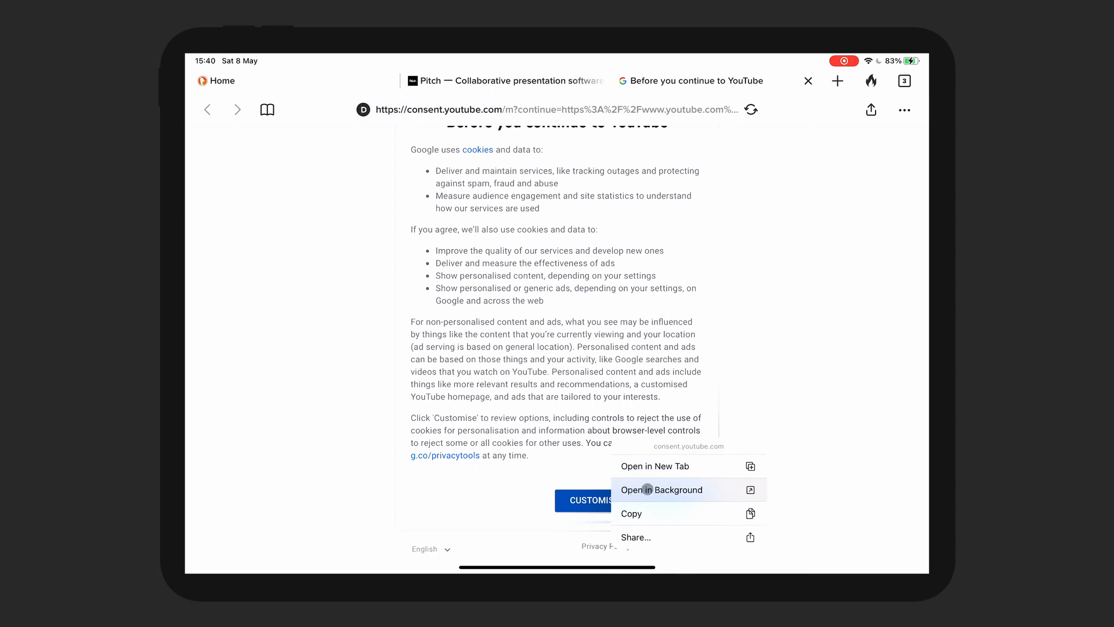
{"action": "left_click", "coordinate": [661, 489]}
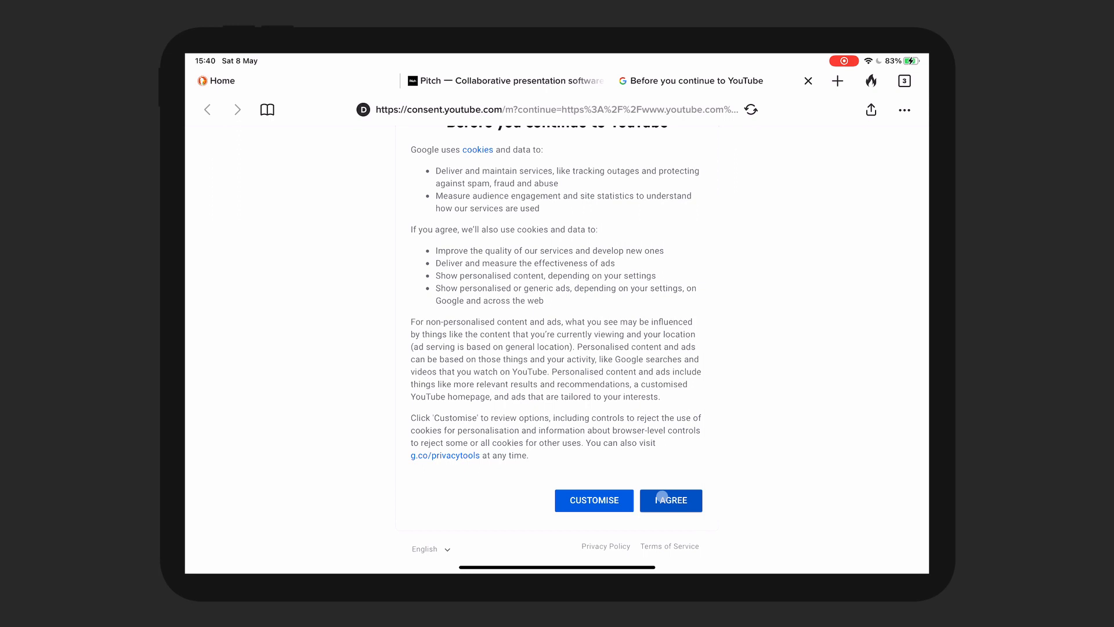
{"action": "left_click", "coordinate": [670, 500]}
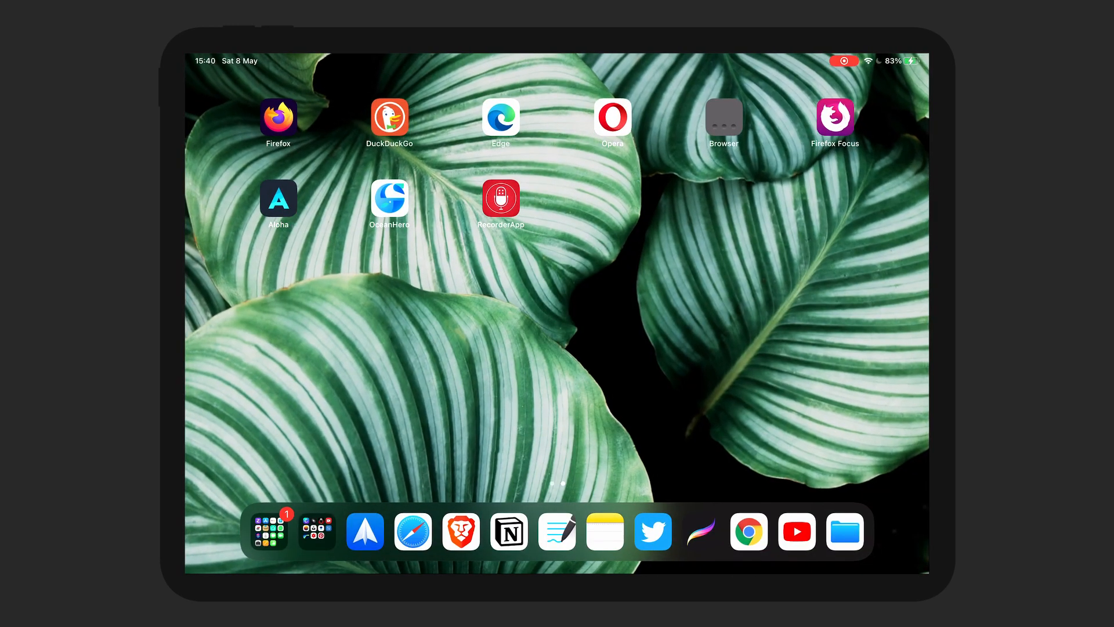
Step: Reopen DuckDuckGo, search for youtube, and dismiss the anonymous-searches notice
{"action": "left_click", "coordinate": [389, 117]}
{"action": "type", "text": "you"}
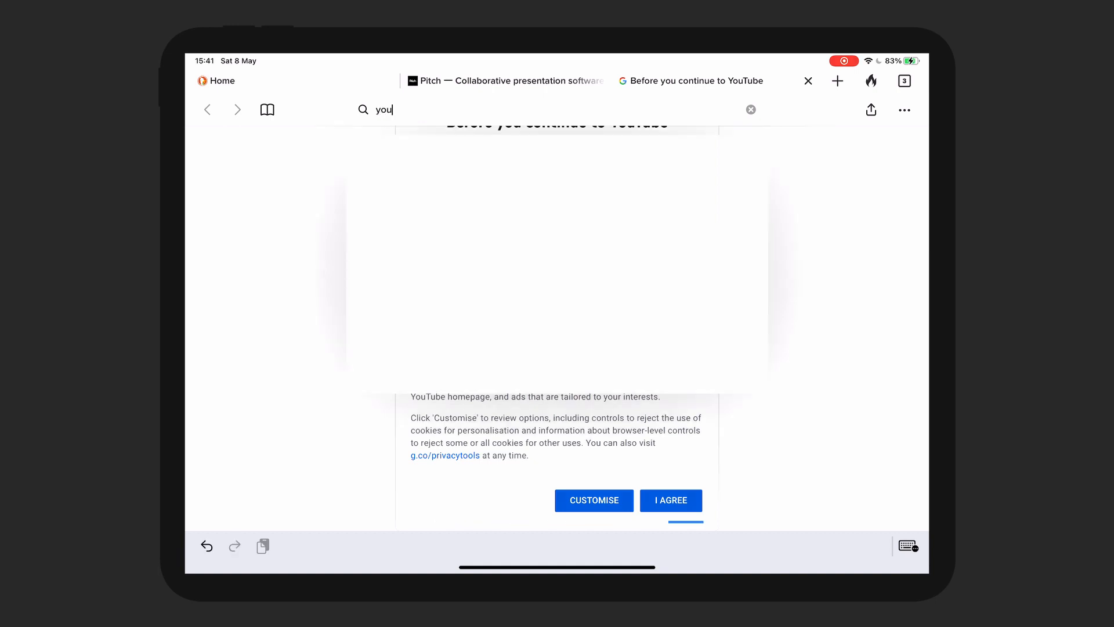
{"action": "left_click", "coordinate": [383, 110]}
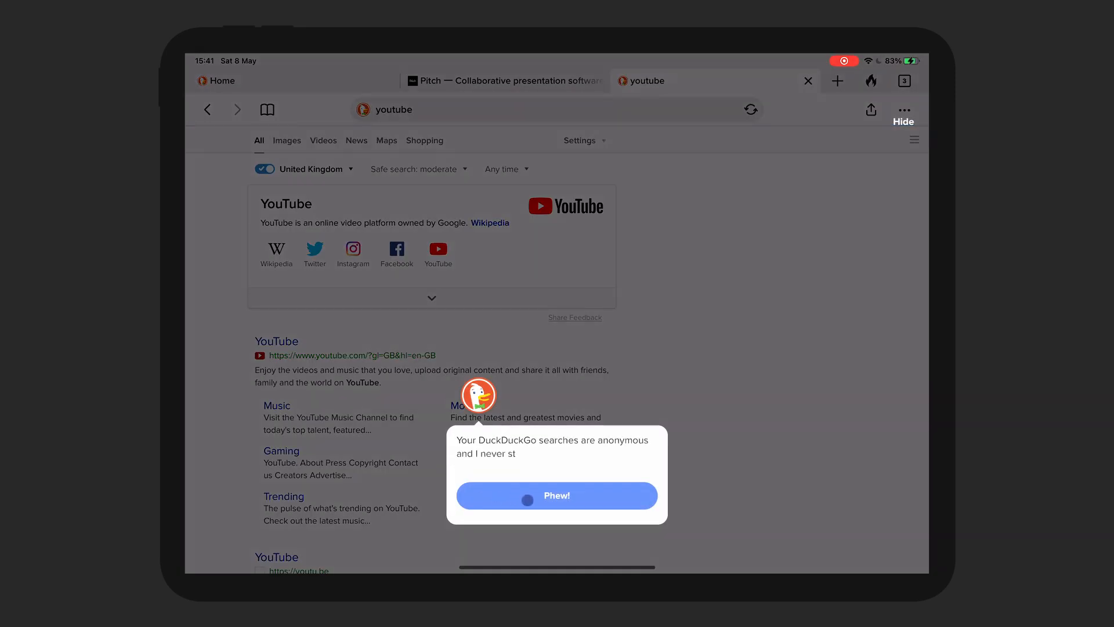
{"action": "left_click", "coordinate": [557, 495]}
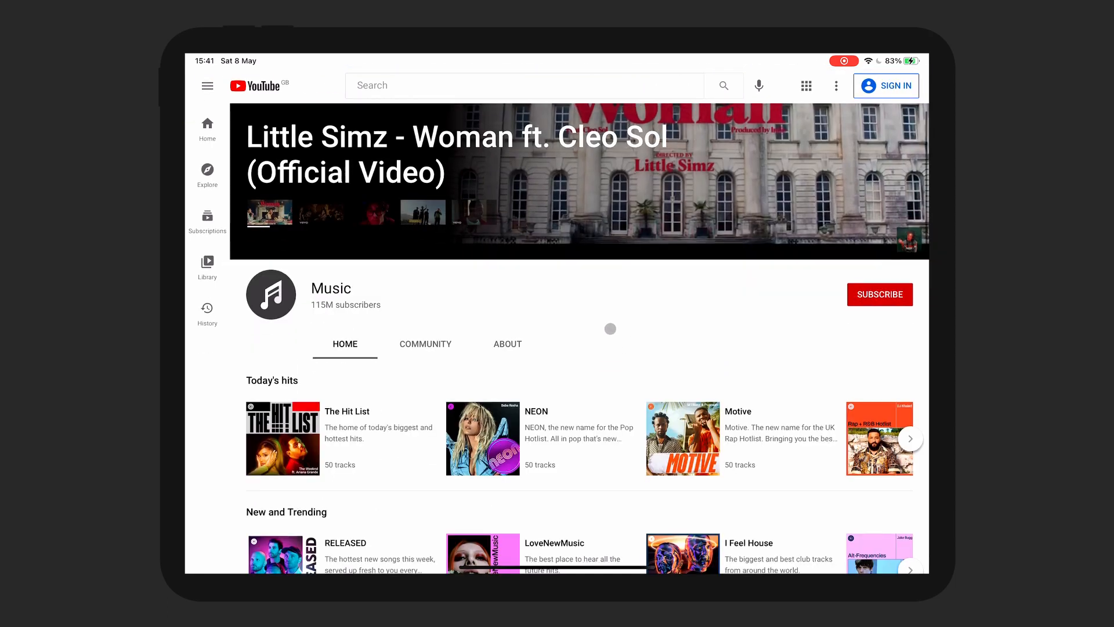
Step: Skip the ad on Little Simz's 'Woman' video, decline the desktop prompt, open the switcher
{"action": "scroll", "scroll_direction": "down", "scroll_amount": 3}
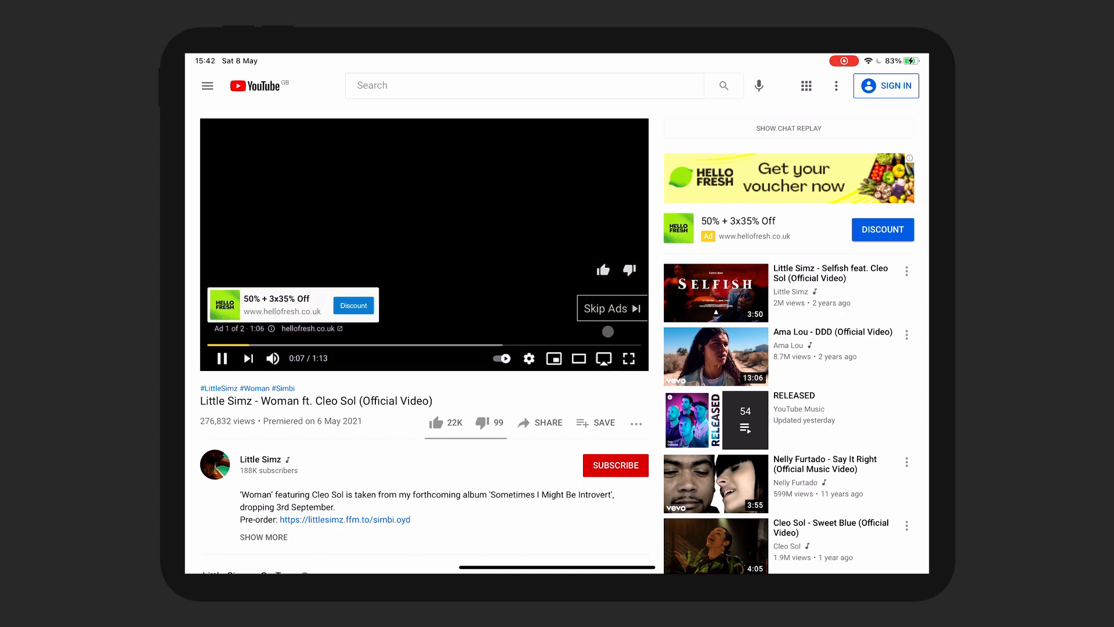
{"action": "left_click", "coordinate": [628, 358]}
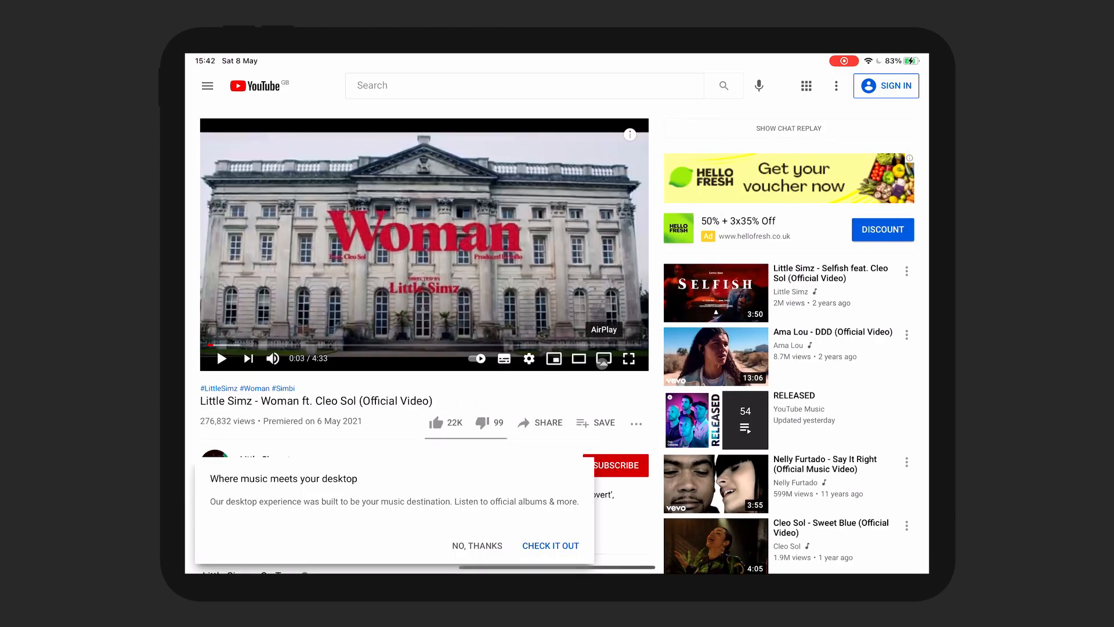
{"action": "scroll", "scroll_direction": "down", "scroll_amount": 3}
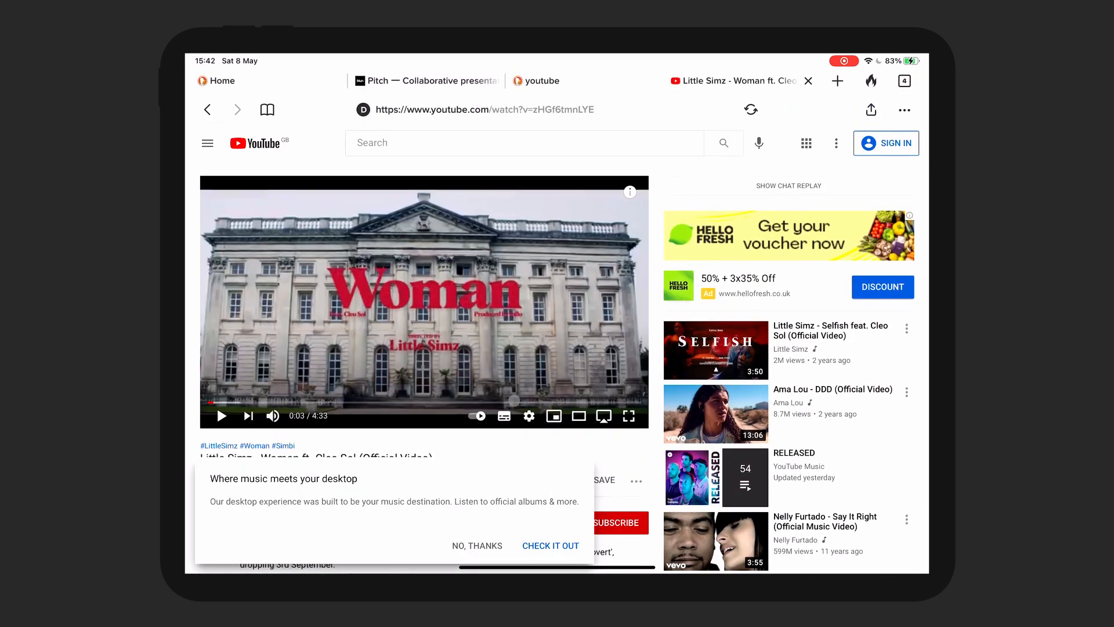
{"action": "left_click", "coordinate": [221, 416]}
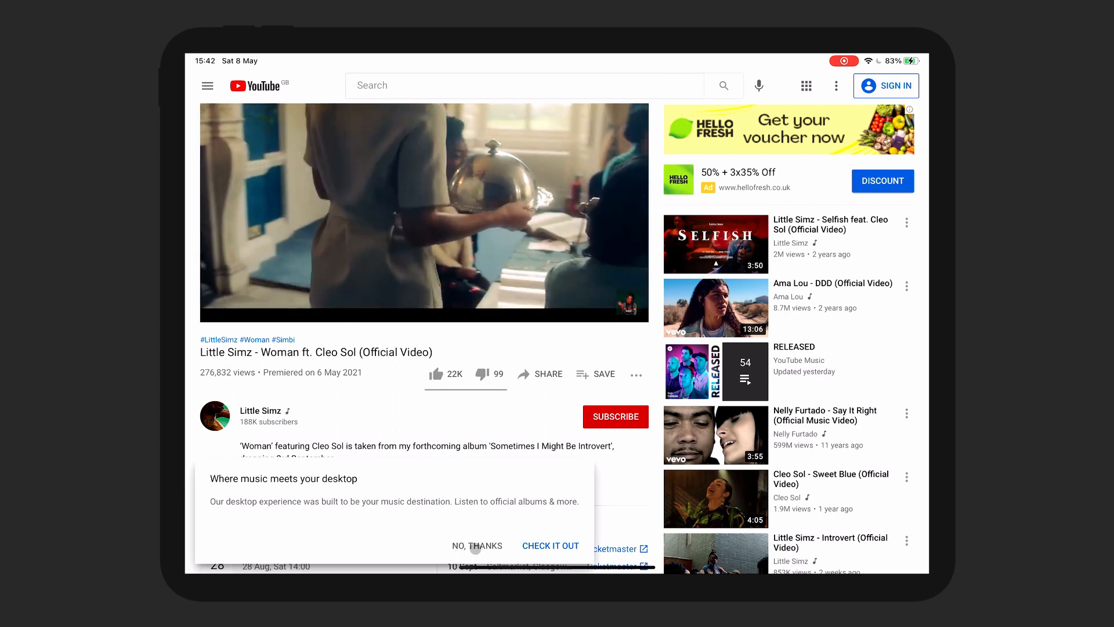
{"action": "left_click", "coordinate": [477, 546]}
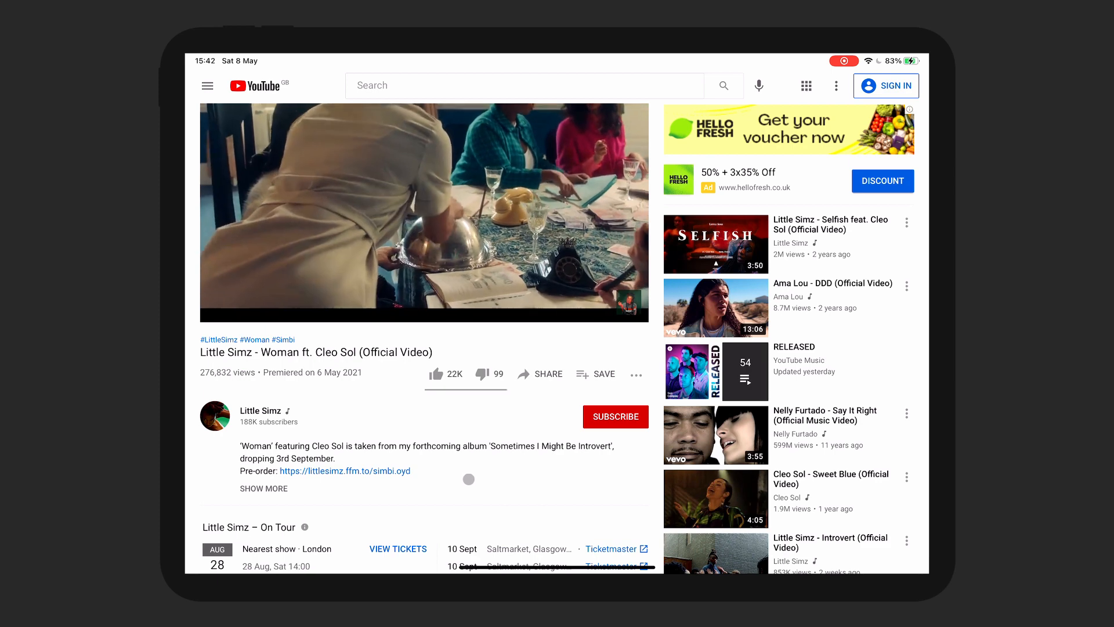
{"action": "scroll", "scroll_direction": "down", "scroll_amount": 3}
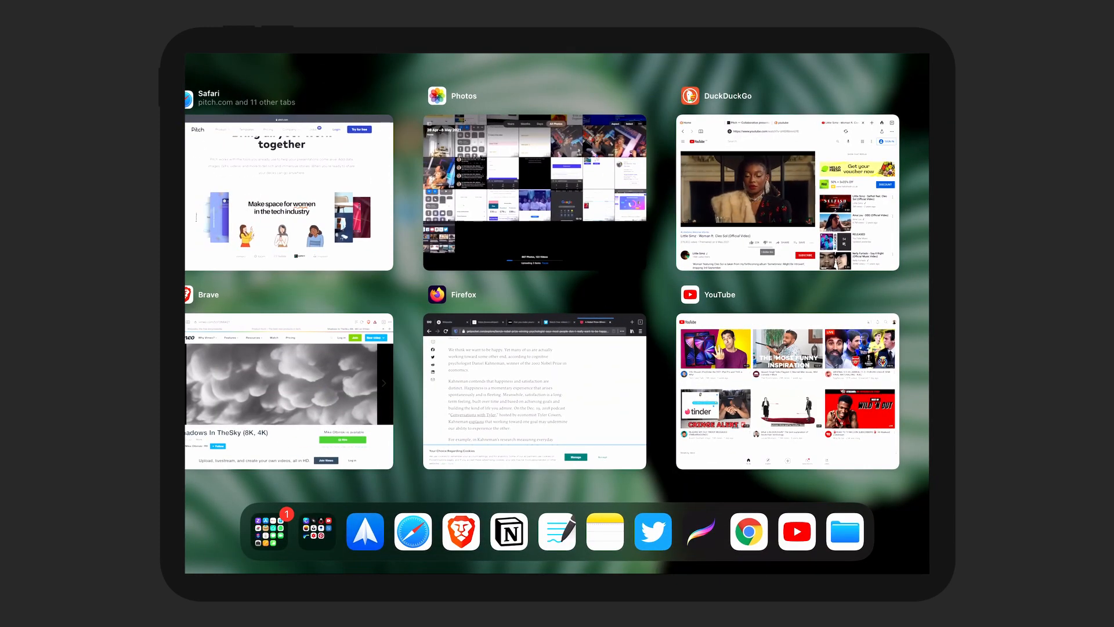
Step: In Safari, open the 'I Survived On $0.01' video tab and show the creator's videos
{"action": "left_click", "coordinate": [288, 193]}
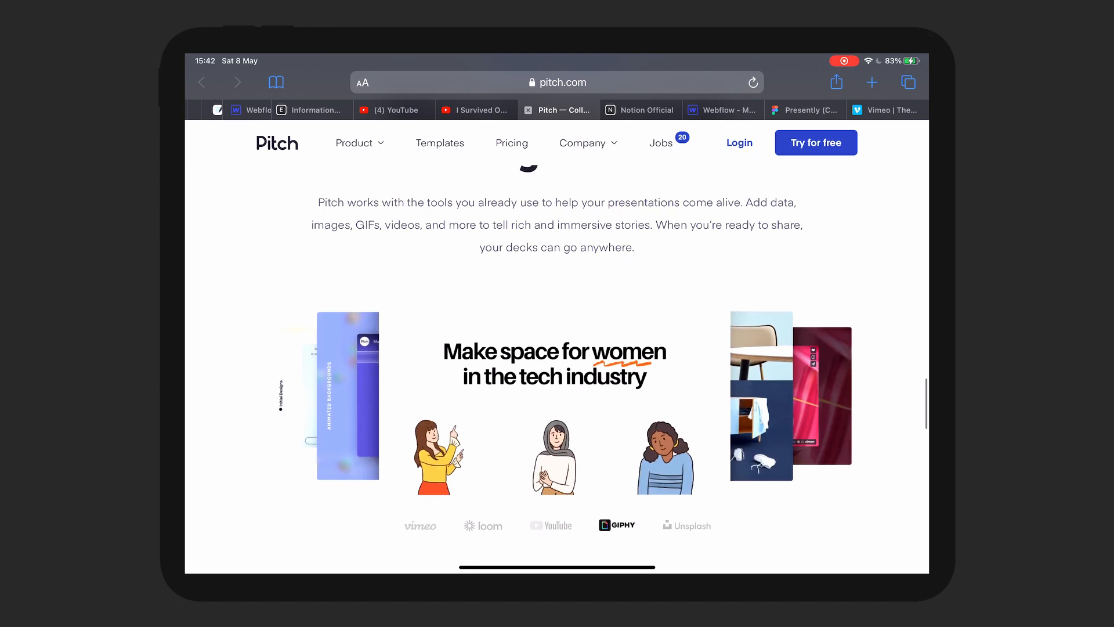
{"action": "left_click", "coordinate": [394, 110]}
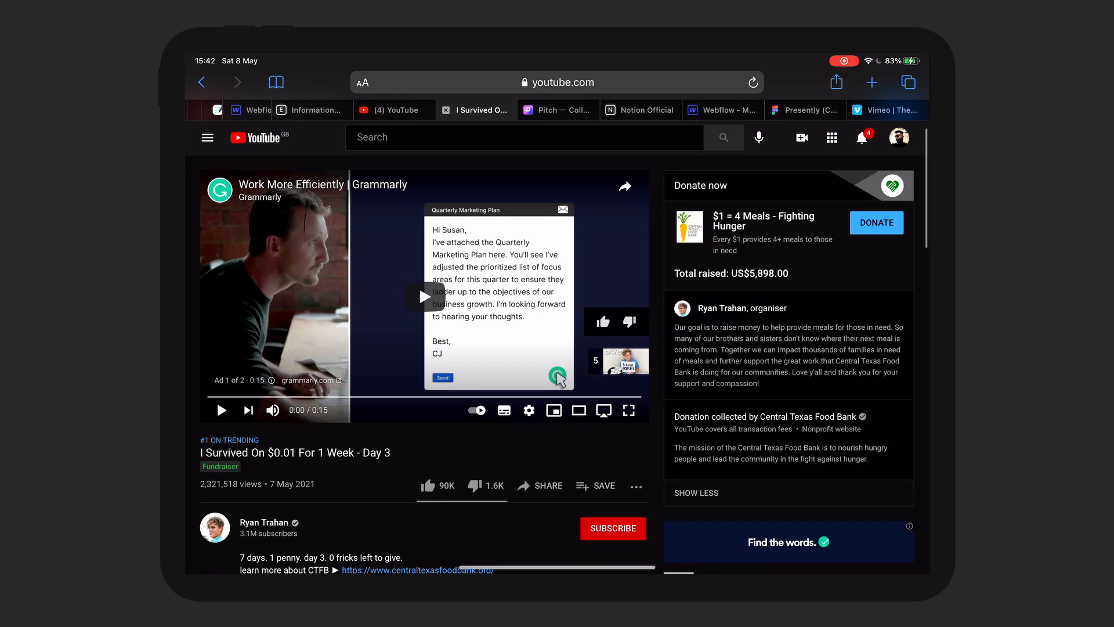
{"action": "scroll", "scroll_direction": "down", "scroll_amount": 3}
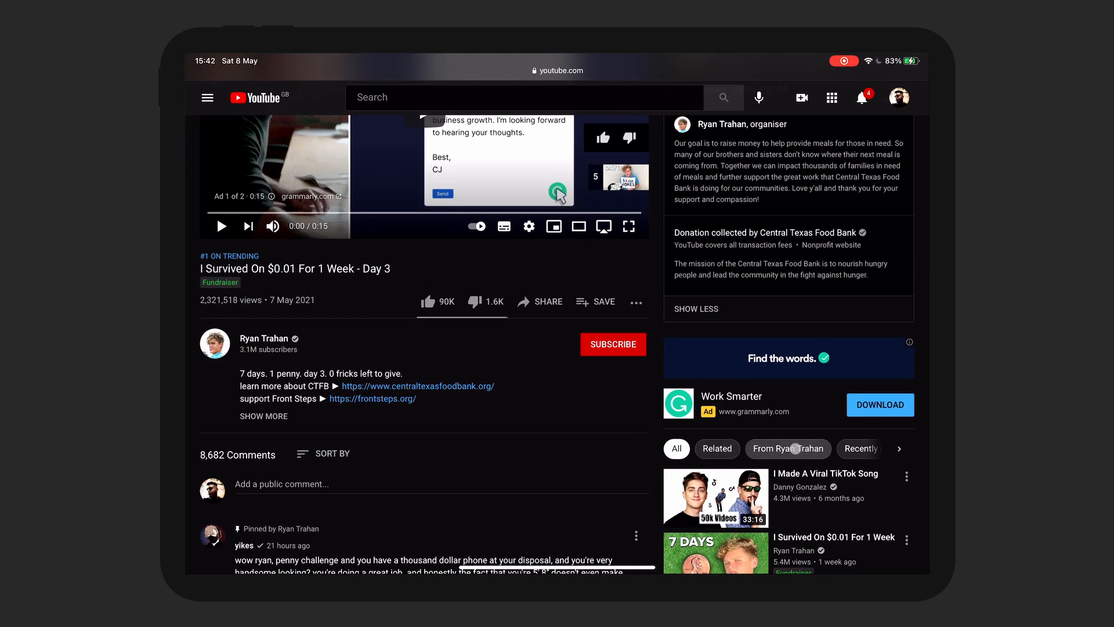
{"action": "left_click", "coordinate": [788, 449]}
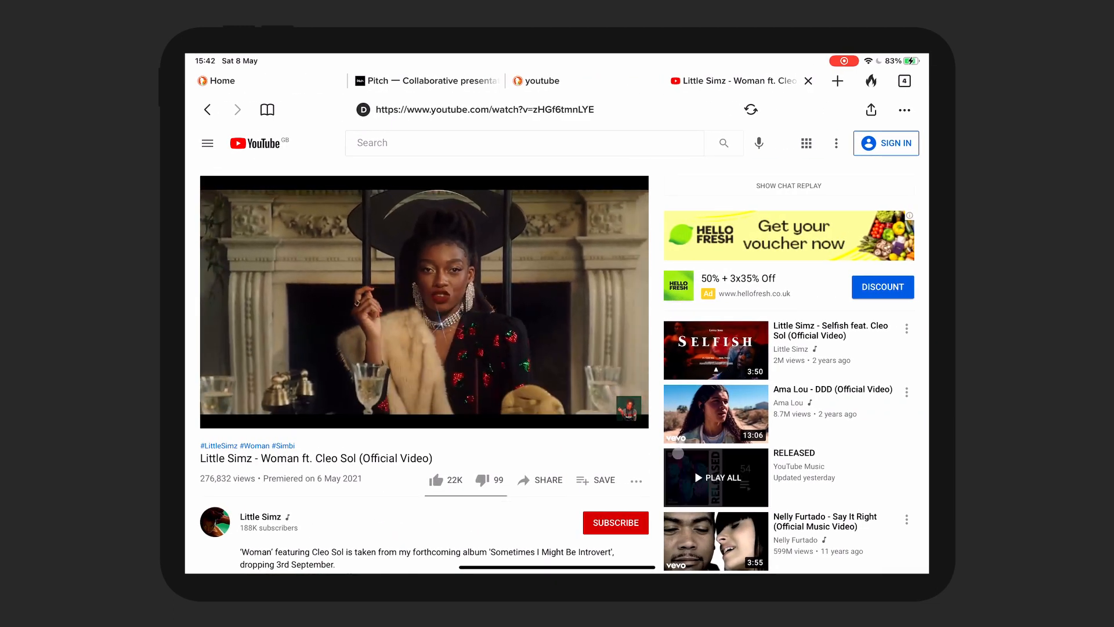
Step: Return to the Music channel page and expand the 'Woman' mini-player to full view
{"action": "left_click", "coordinate": [424, 301]}
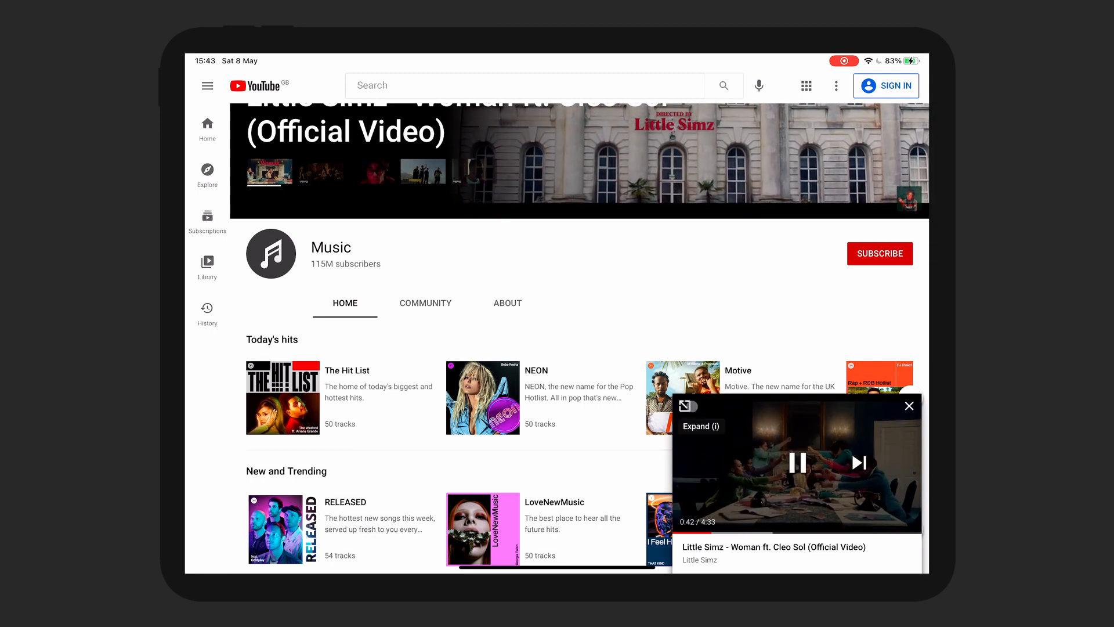
{"action": "left_click", "coordinate": [698, 426]}
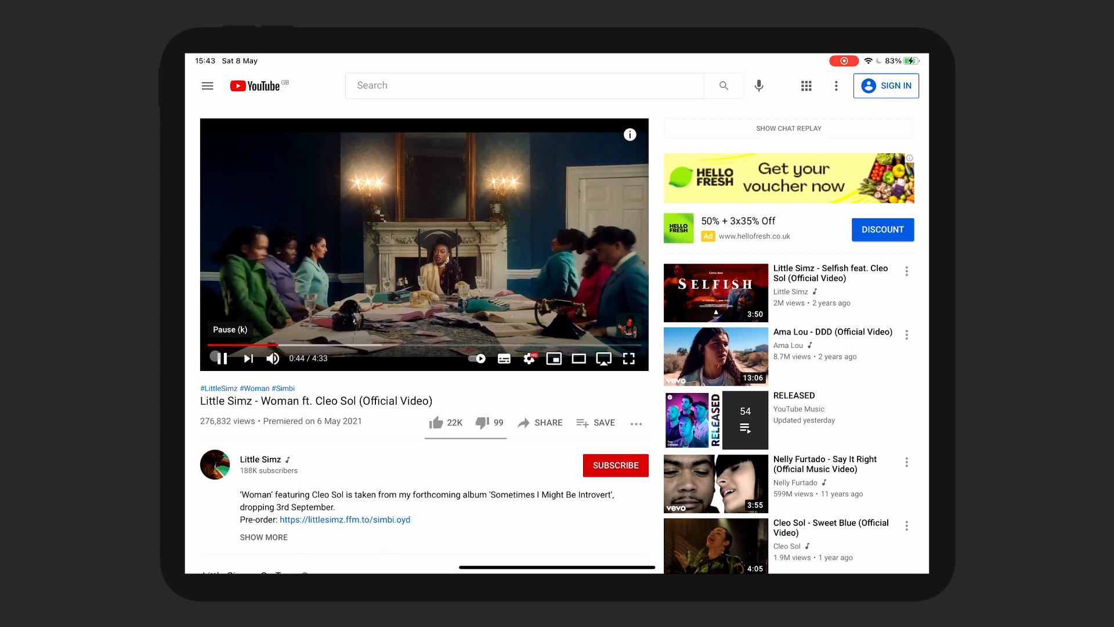
{"action": "scroll", "scroll_direction": "down", "scroll_amount": 3}
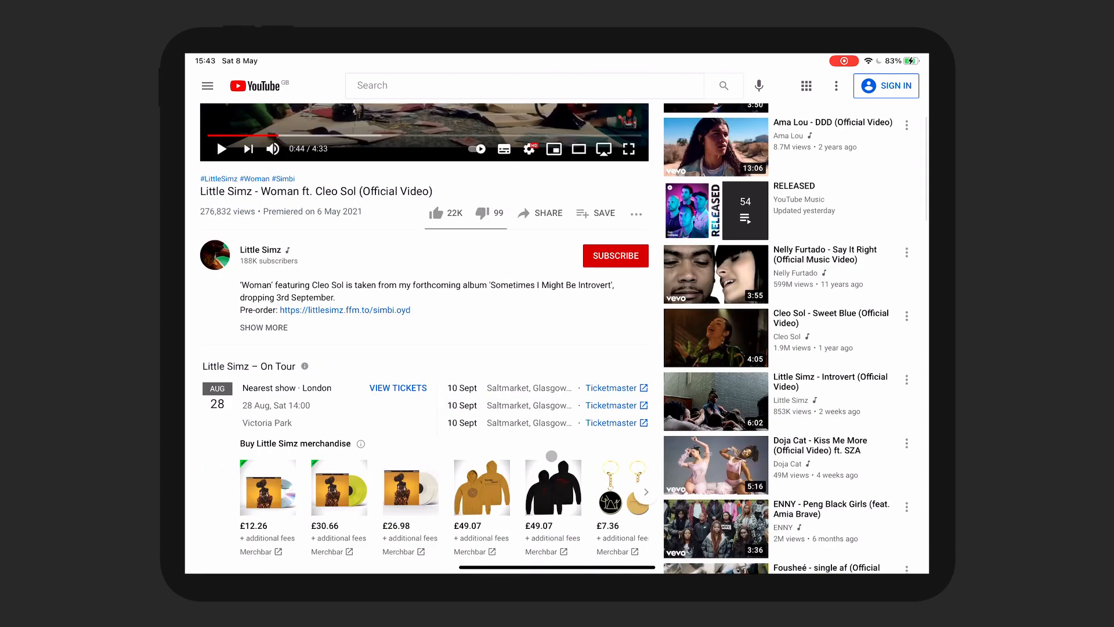
{"action": "scroll", "scroll_direction": "down", "scroll_amount": 3}
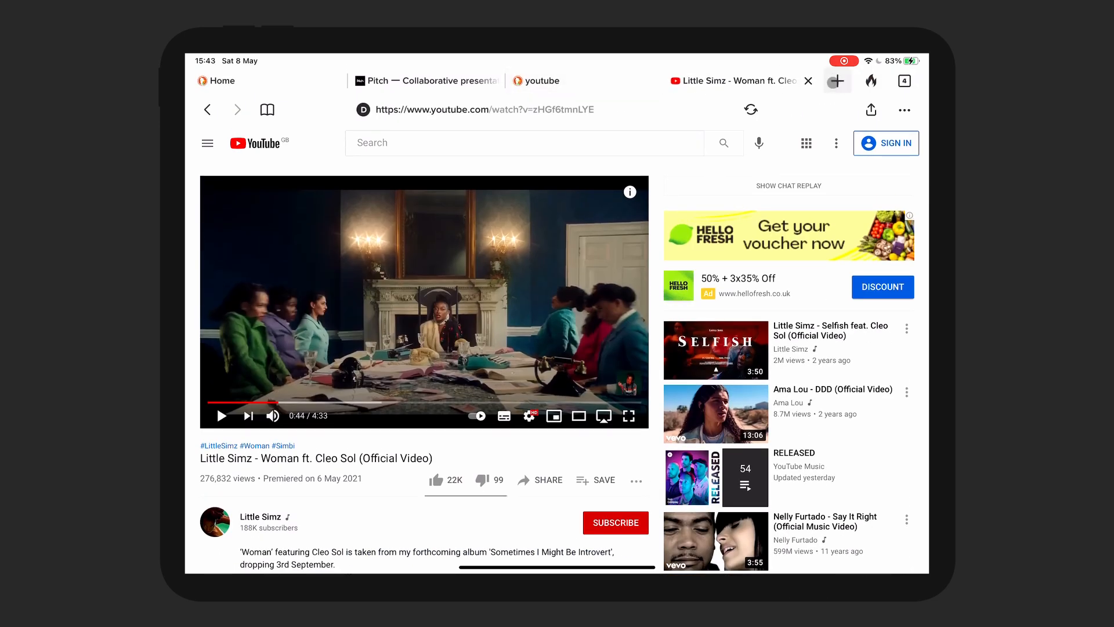
Step: Open a new tab, bookmark the Pitch page, then dismiss options on the video tab
{"action": "left_click", "coordinate": [836, 80]}
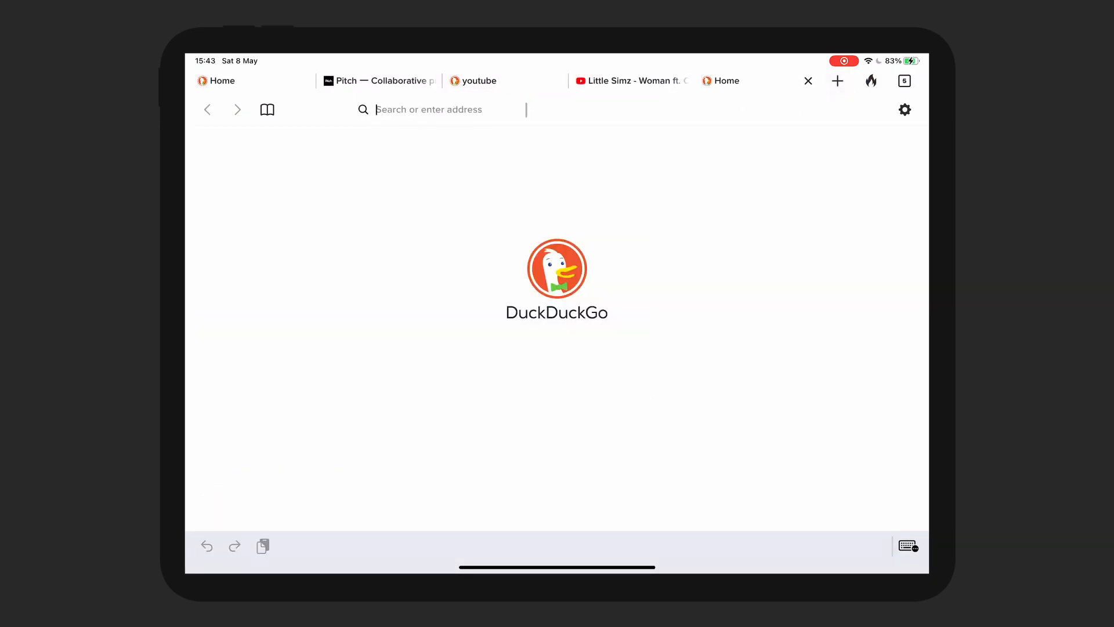
{"action": "left_click", "coordinate": [379, 80]}
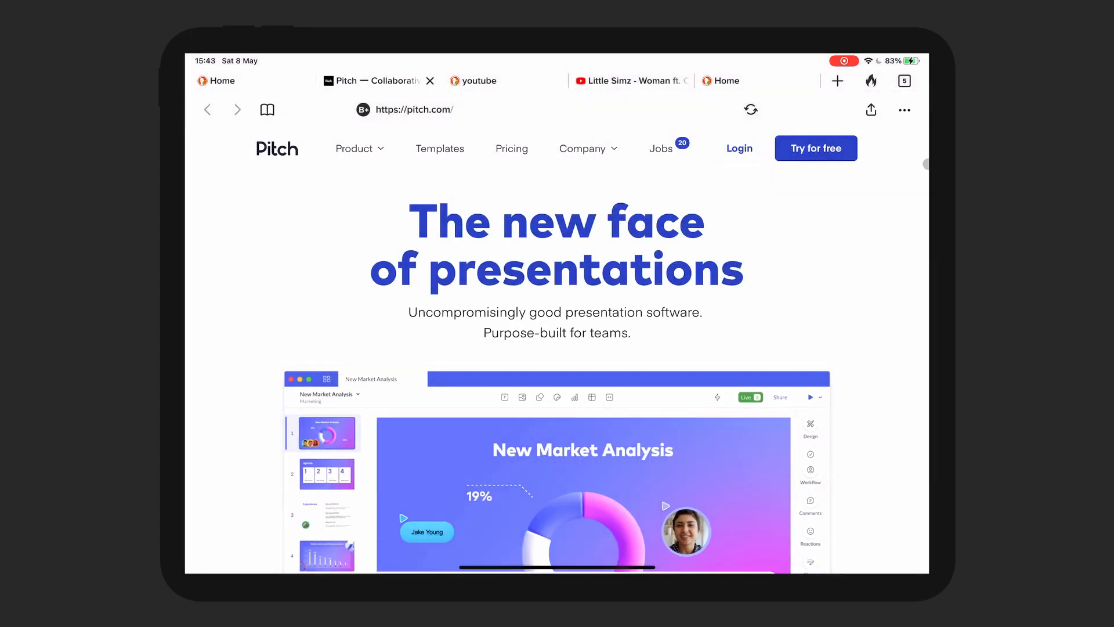
{"action": "left_click", "coordinate": [904, 110]}
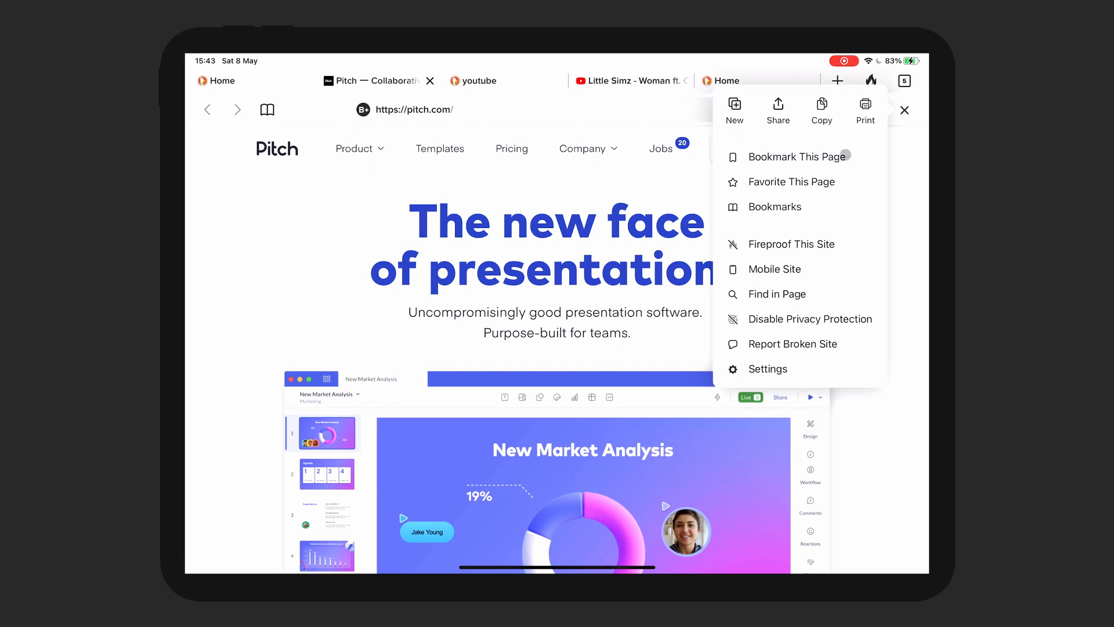
{"action": "left_click", "coordinate": [797, 156]}
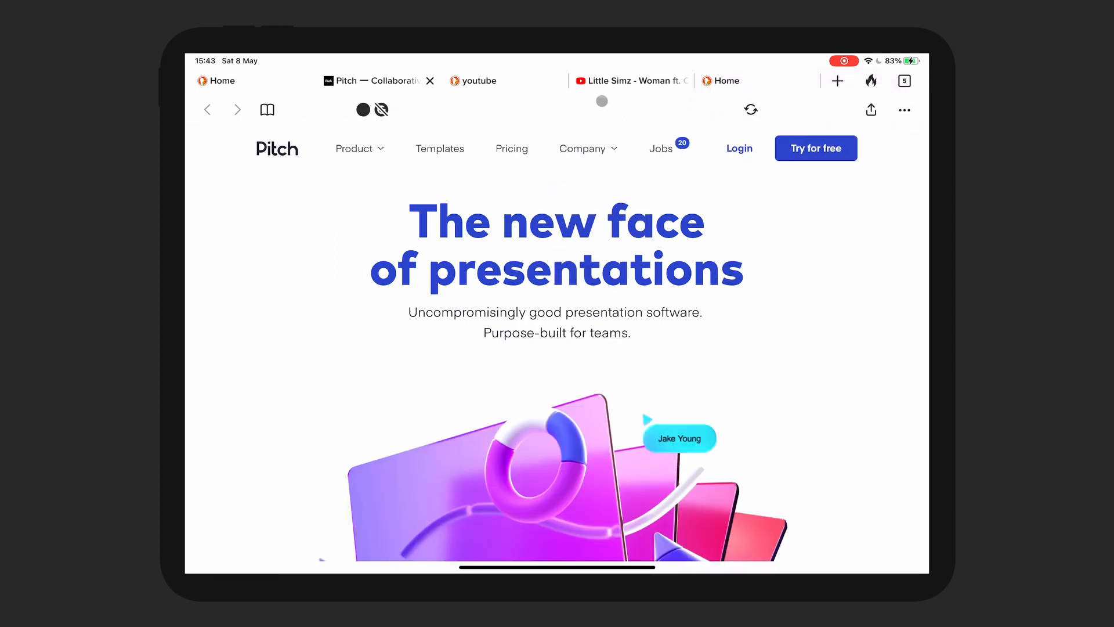
{"action": "left_click", "coordinate": [902, 110]}
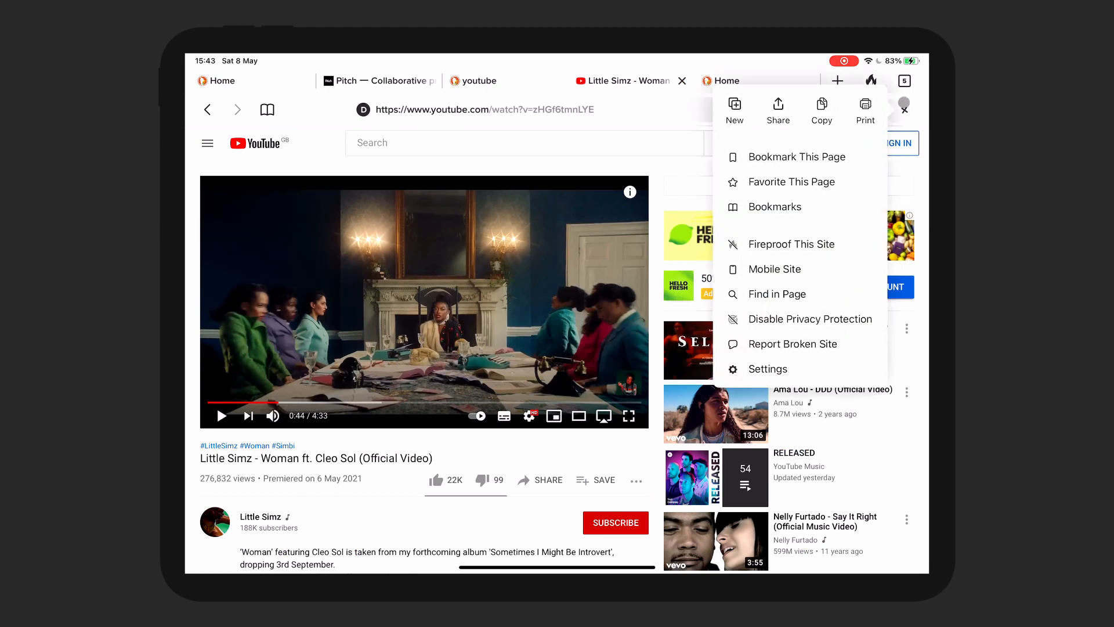
{"action": "left_click", "coordinate": [773, 268]}
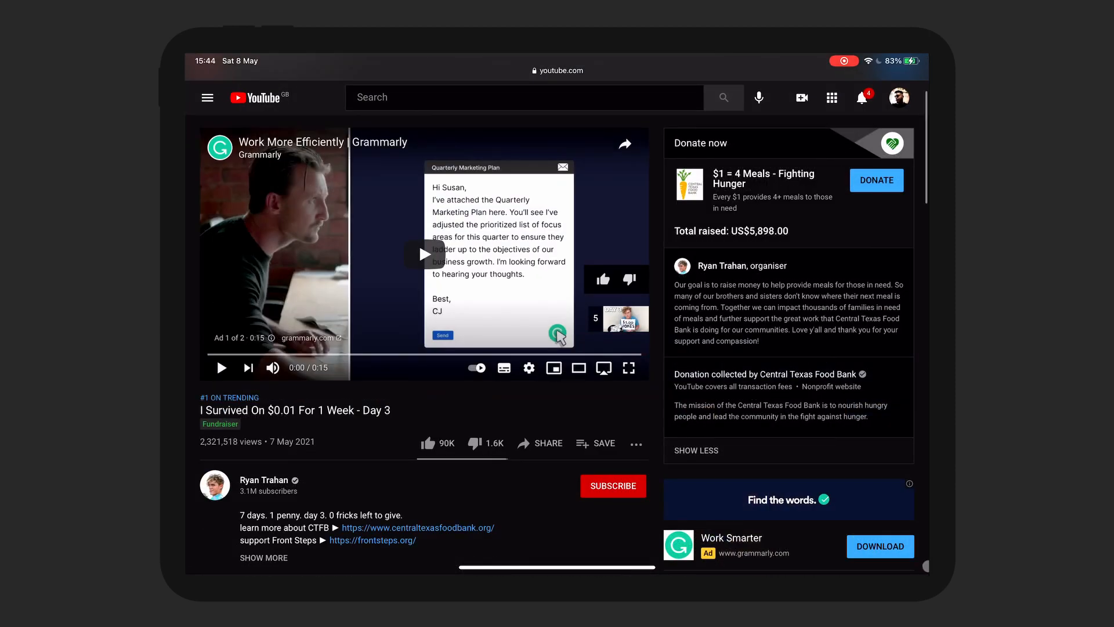
Step: Scroll browser Settings down to version 7.63.1.0, then close Settings
{"action": "scroll", "scroll_direction": "down", "scroll_amount": 3}
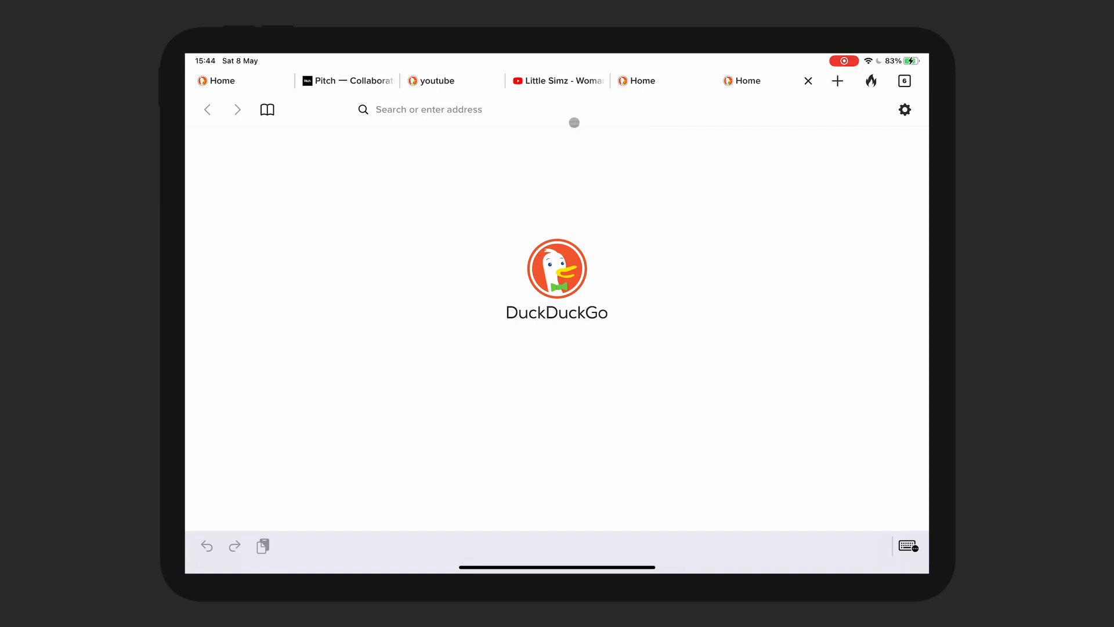
{"action": "left_click", "coordinate": [905, 110]}
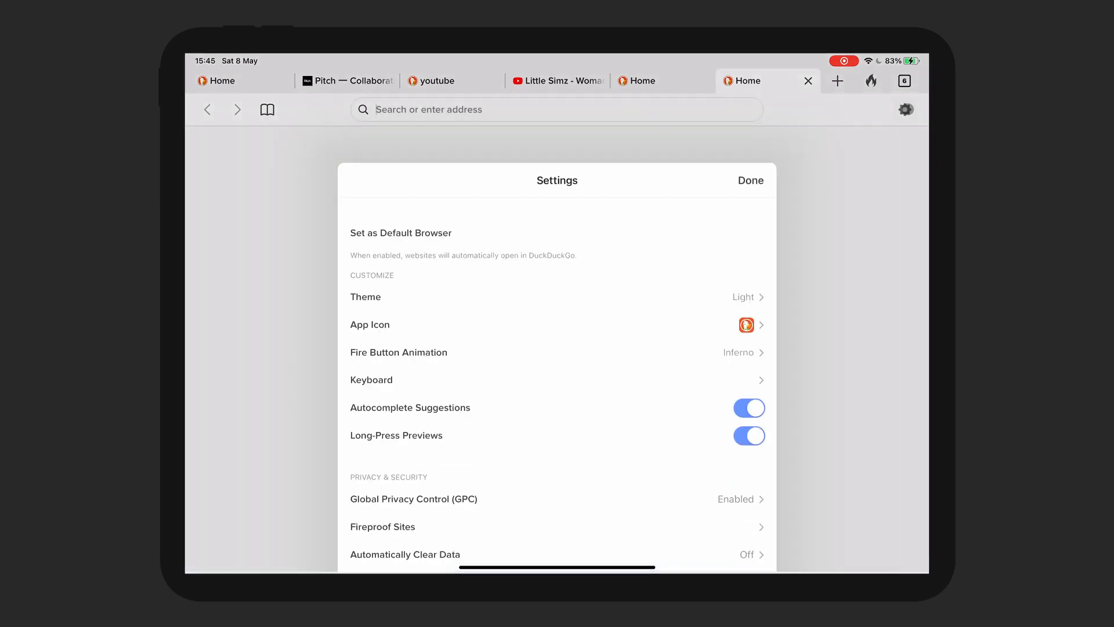
{"action": "scroll", "scroll_direction": "down", "scroll_amount": 3}
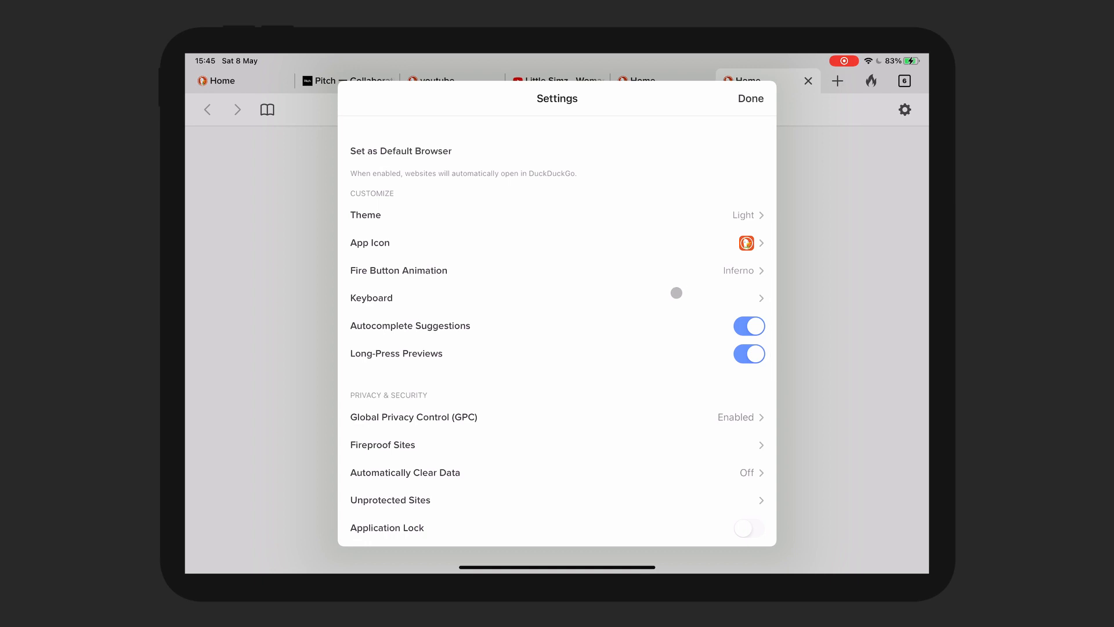
{"action": "mouse_move", "coordinate": [613, 362]}
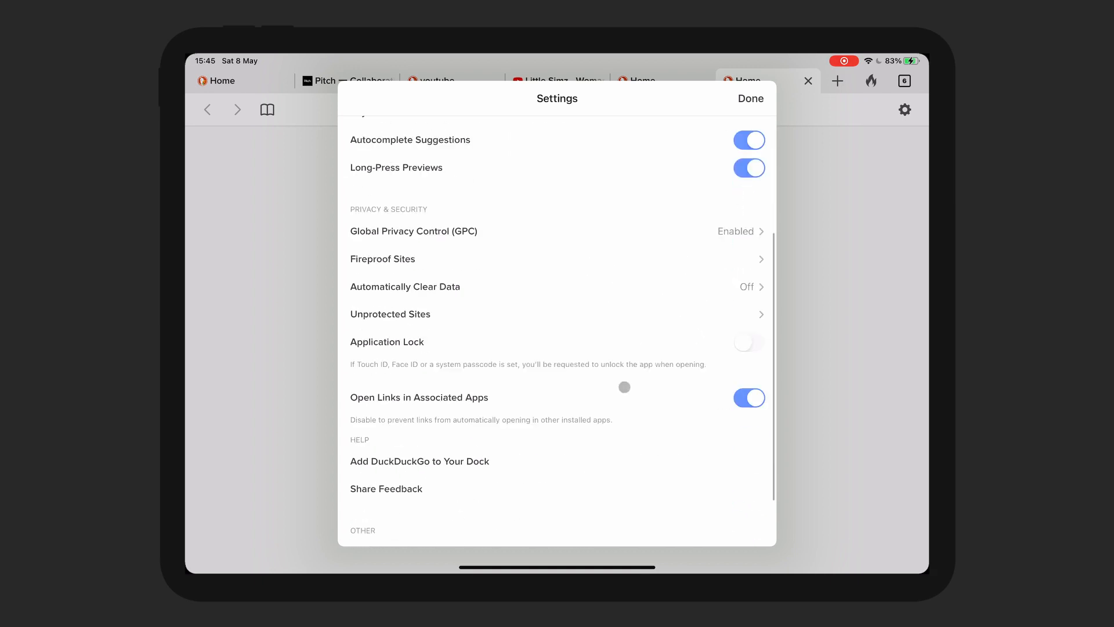
{"action": "scroll", "scroll_direction": "down", "scroll_amount": 3}
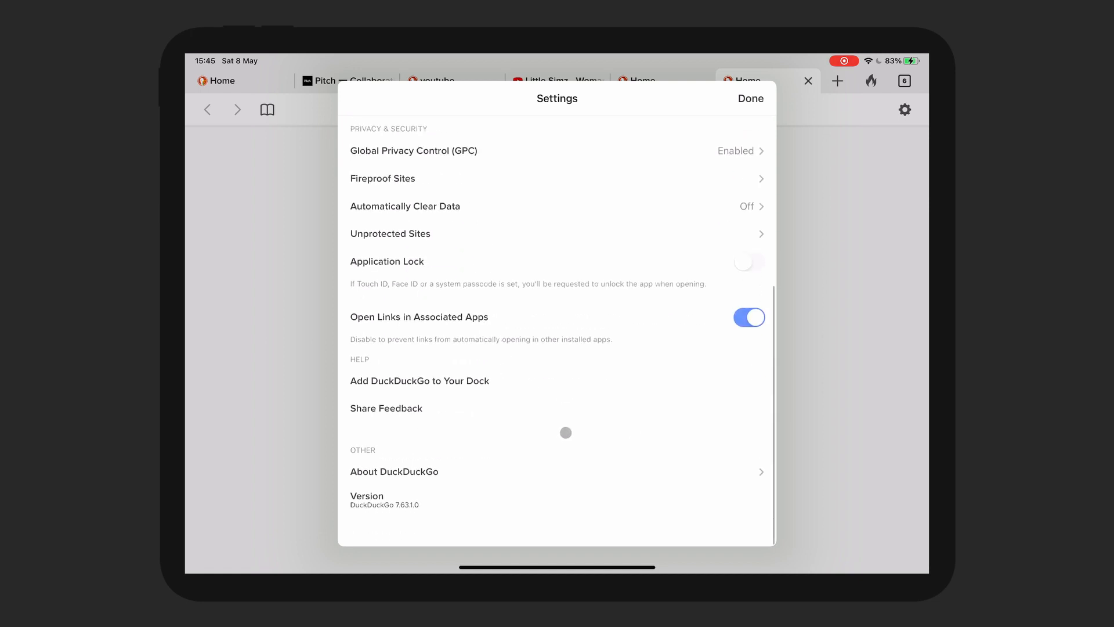
{"action": "left_click", "coordinate": [750, 98]}
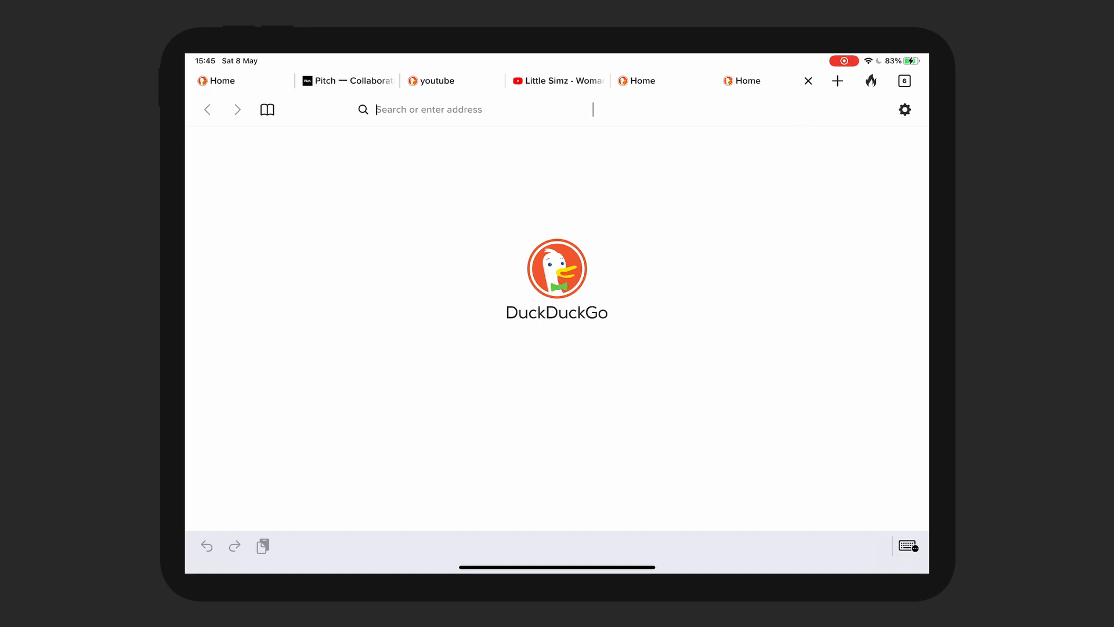
Step: Search 'vimeo', open the Brawl Stars video, play it fullscreen, then exit fullscreen
{"action": "type", "text": "vimeo vid"}
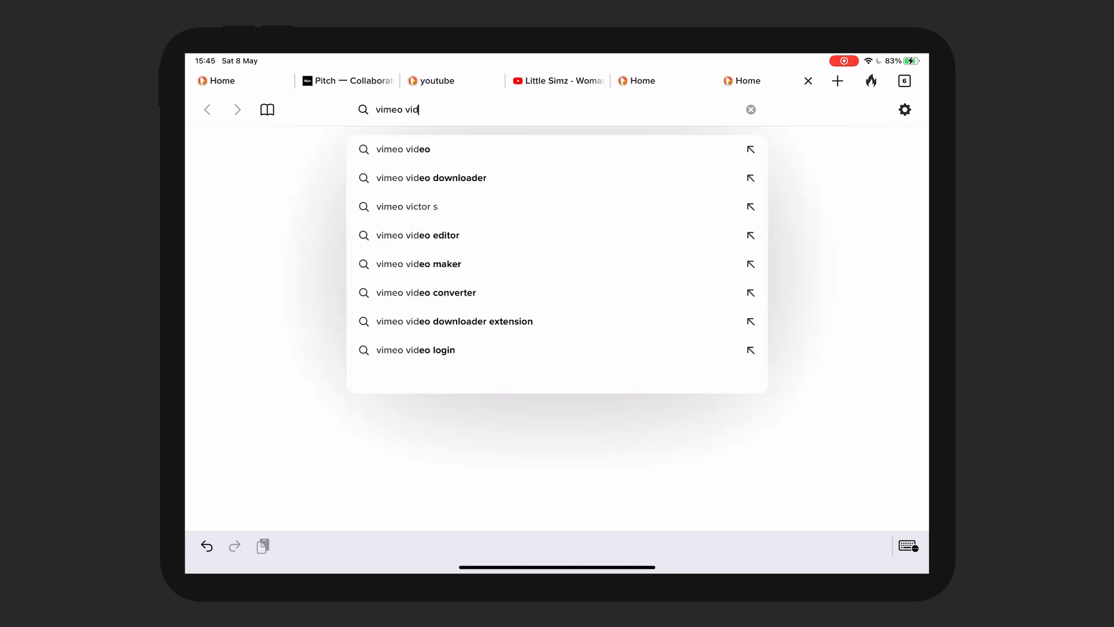
{"action": "left_click", "coordinate": [405, 149]}
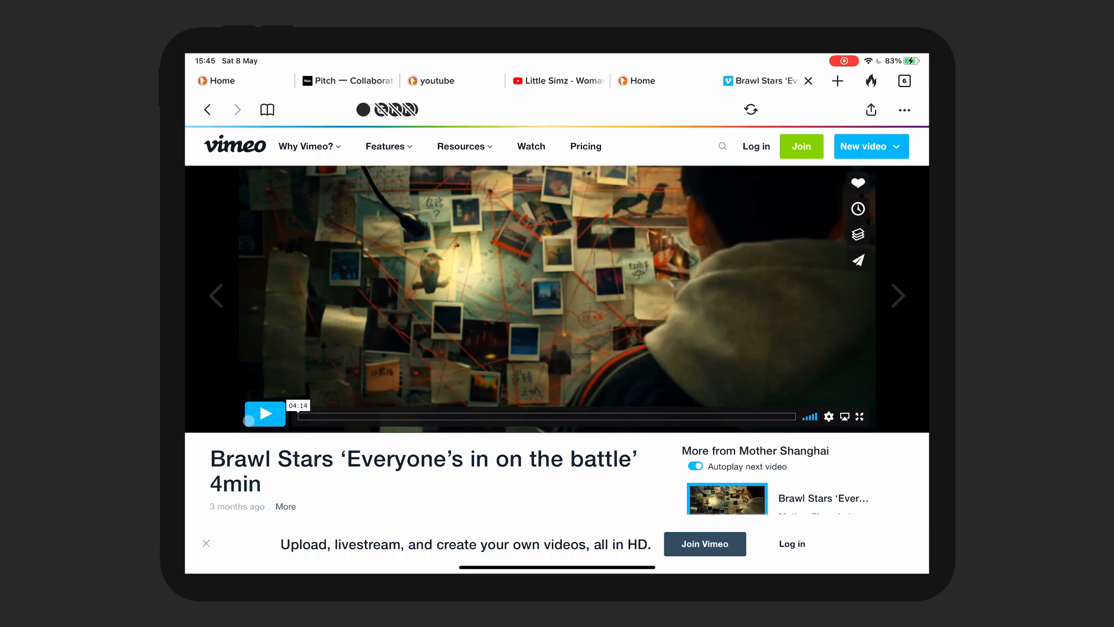
{"action": "left_click", "coordinate": [265, 414]}
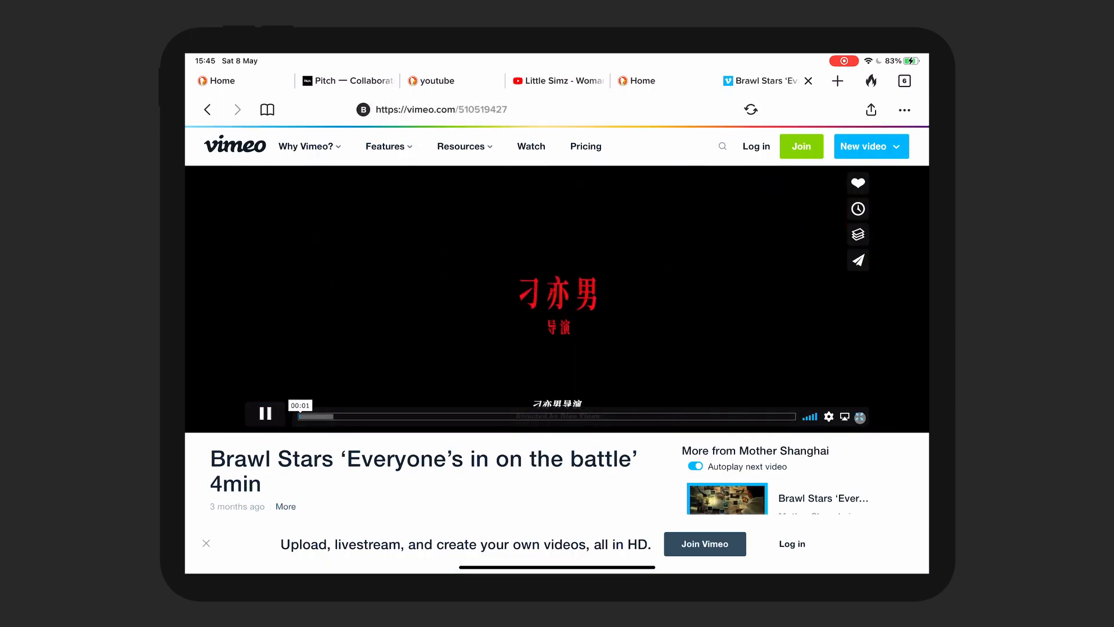
{"action": "left_click", "coordinate": [843, 418]}
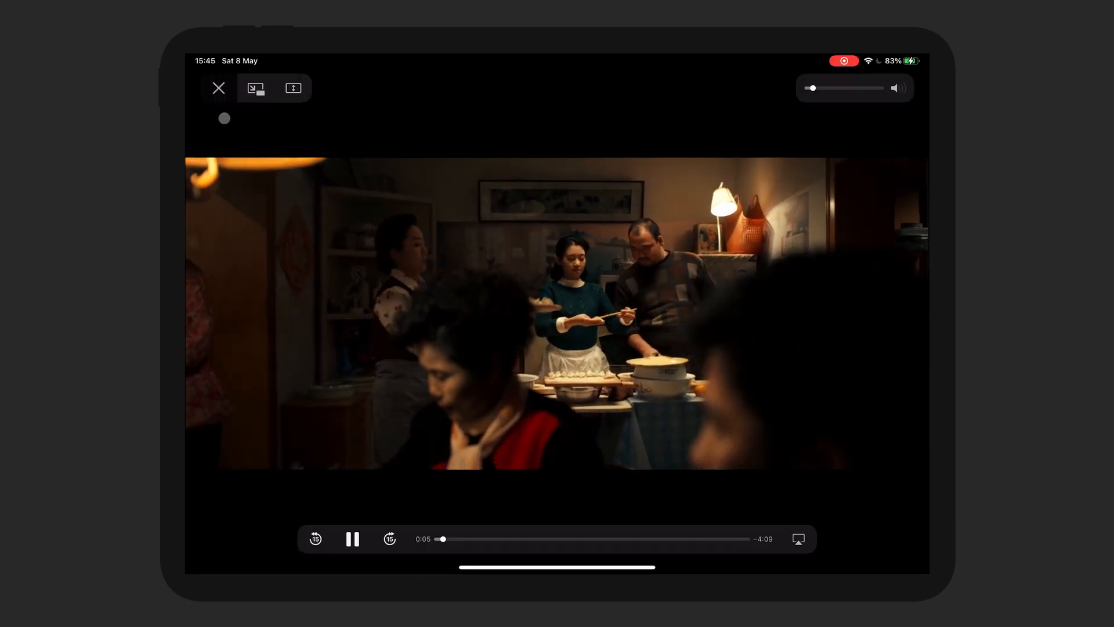
{"action": "left_click", "coordinate": [219, 88]}
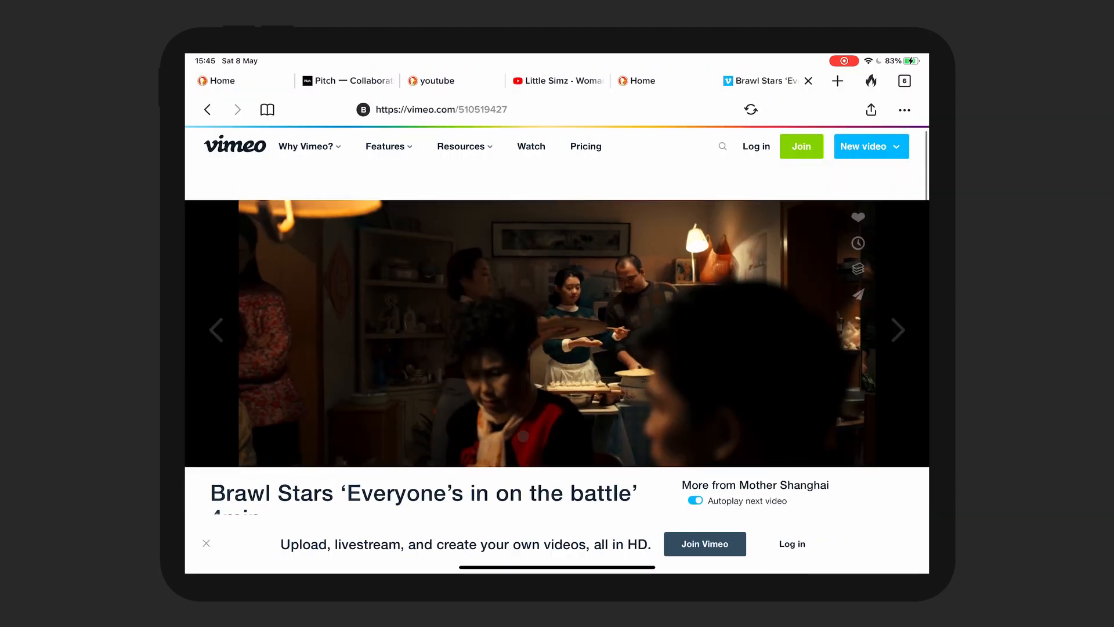
{"action": "scroll", "scroll_direction": "down", "scroll_amount": 3}
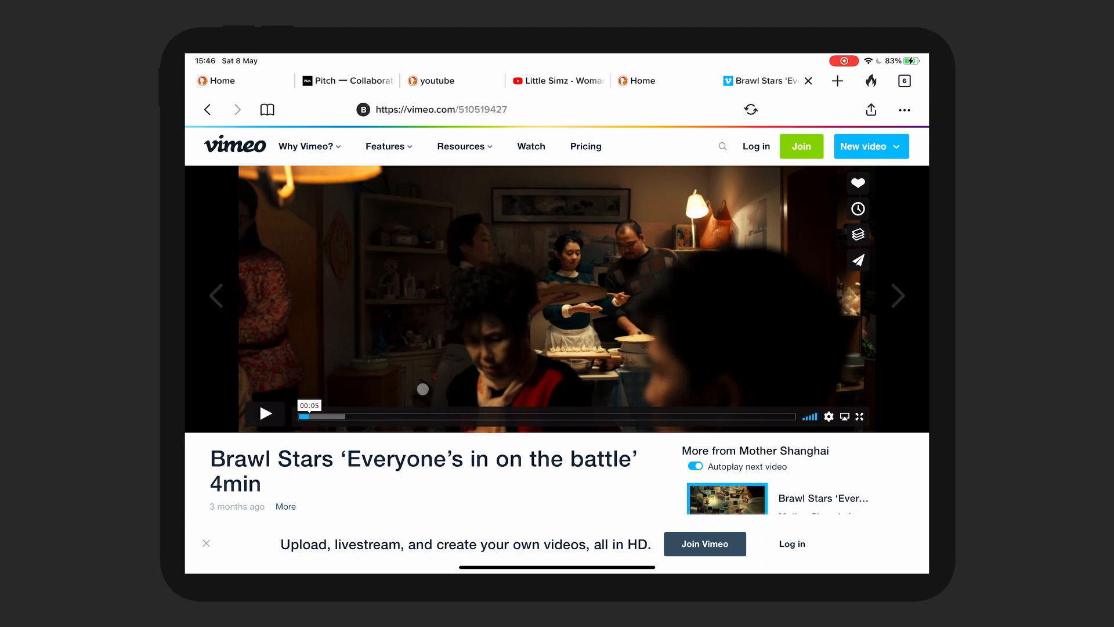
Step: Review the six open tabs, revisit Vimeo and Home, then show the Little Simz 'Woman' tab
{"action": "left_click", "coordinate": [440, 110]}
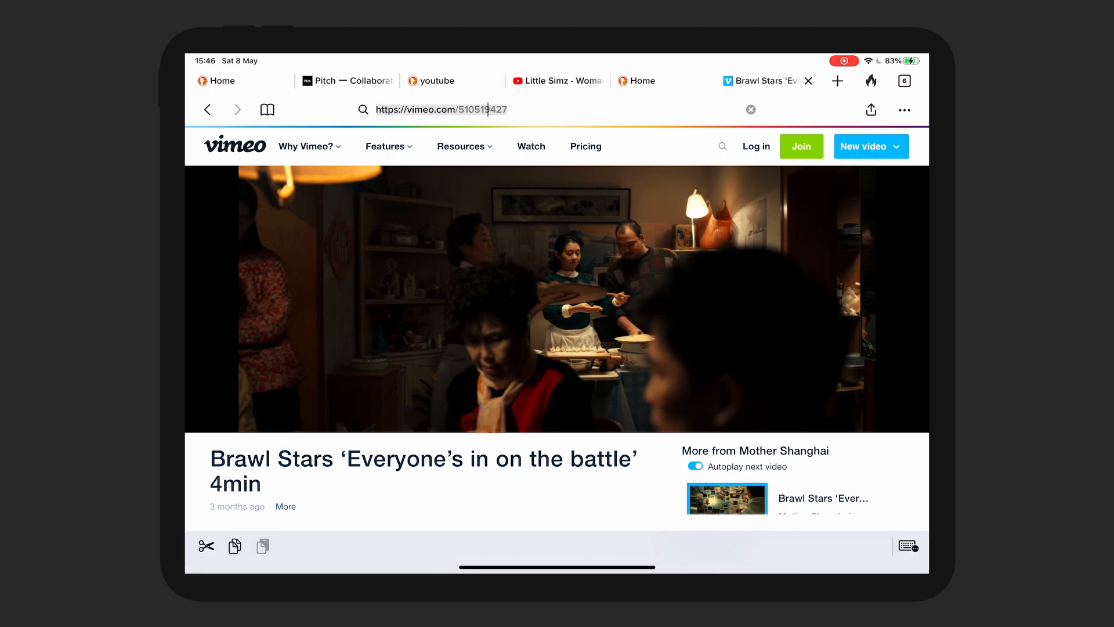
{"action": "left_click", "coordinate": [557, 298]}
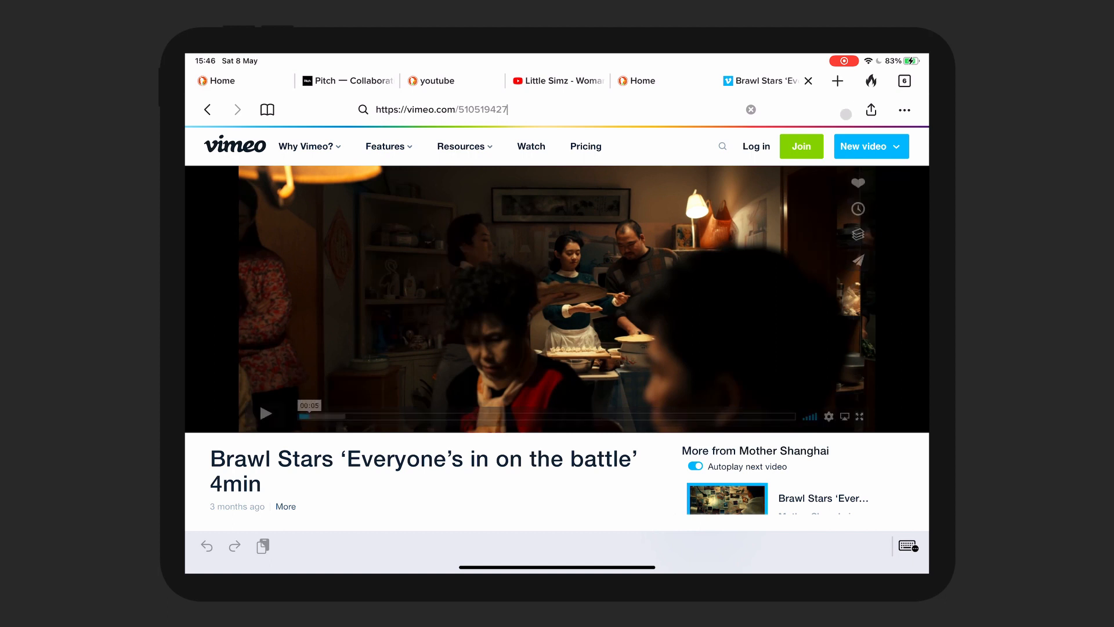
{"action": "left_click", "coordinate": [904, 80]}
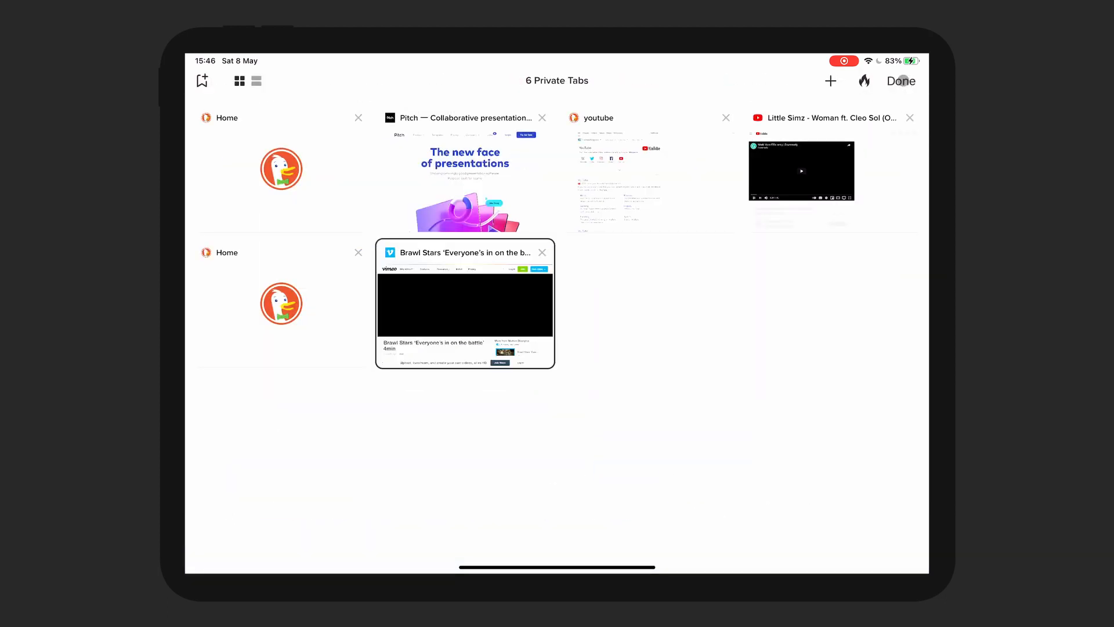
{"action": "left_click", "coordinate": [464, 304]}
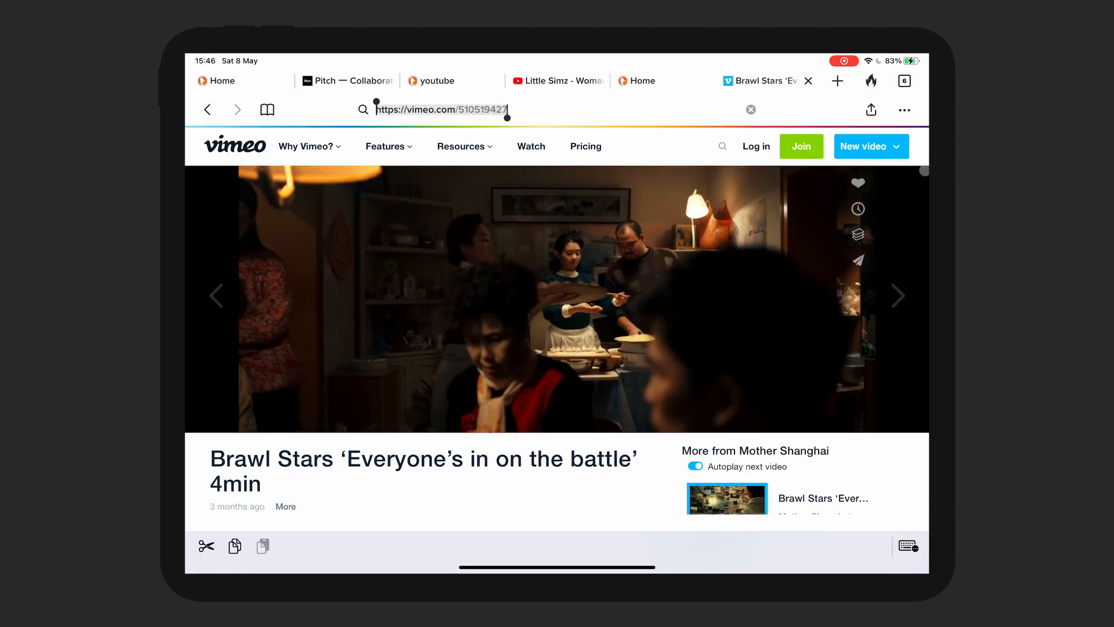
{"action": "left_click", "coordinate": [904, 80]}
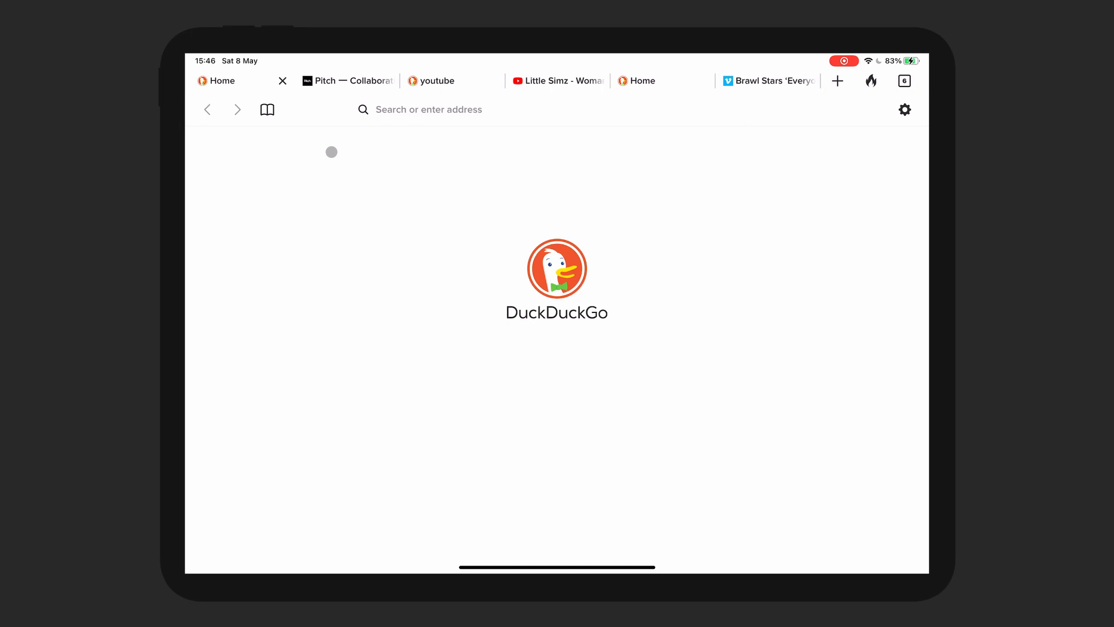
{"action": "left_click", "coordinate": [557, 80]}
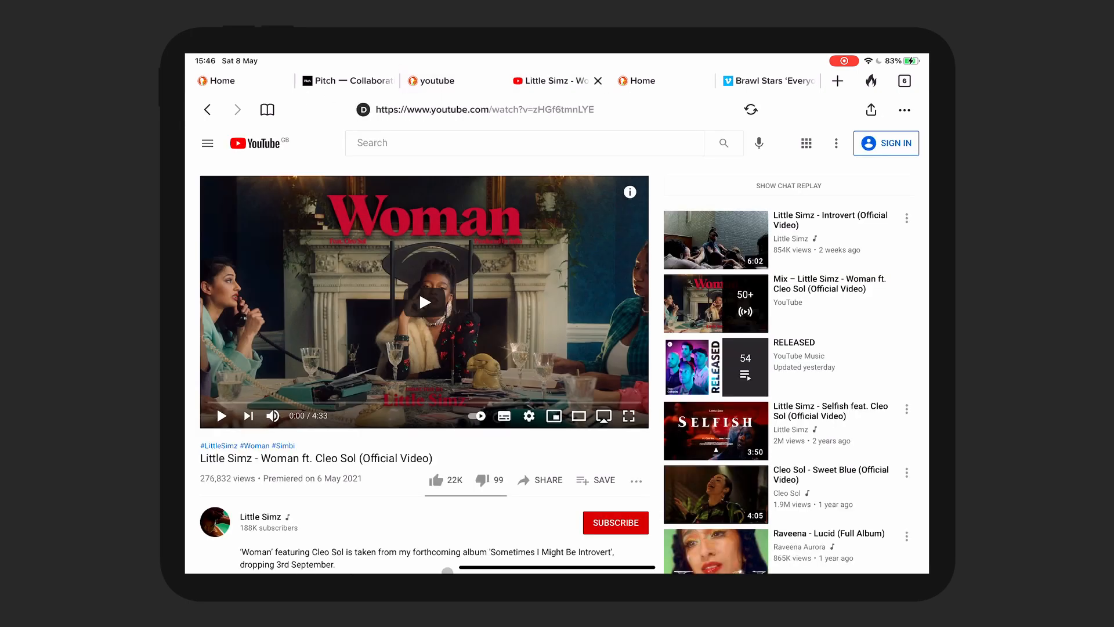
{"action": "mouse_move", "coordinate": [446, 479]}
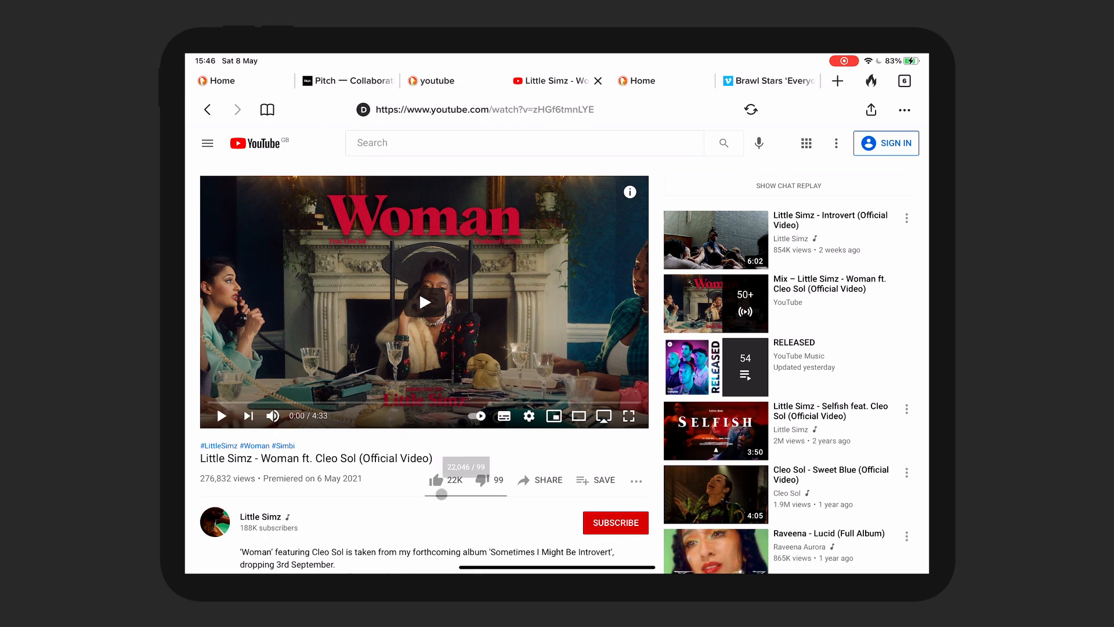